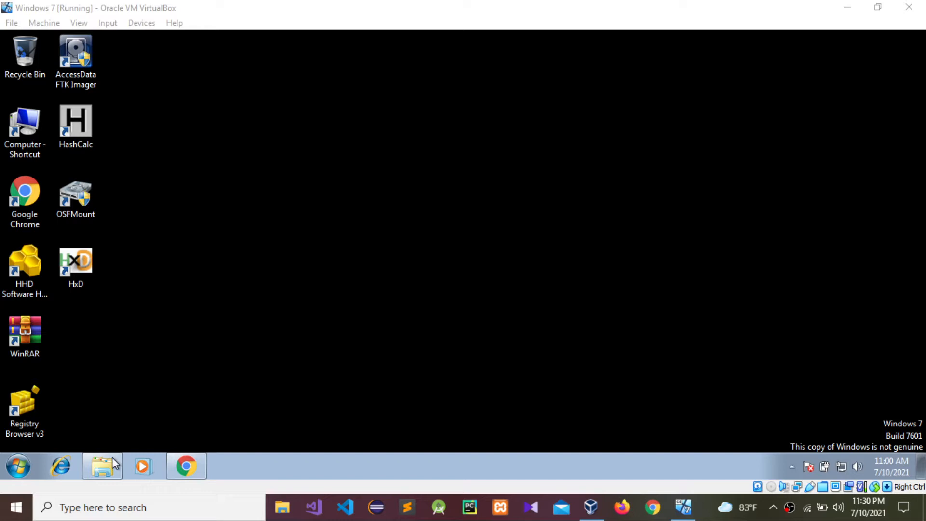
# Open Windows Explorer on the ExifRead folder containing ExifRead.exe and IMG_3644.jpg.
pyautogui.click(101, 466)
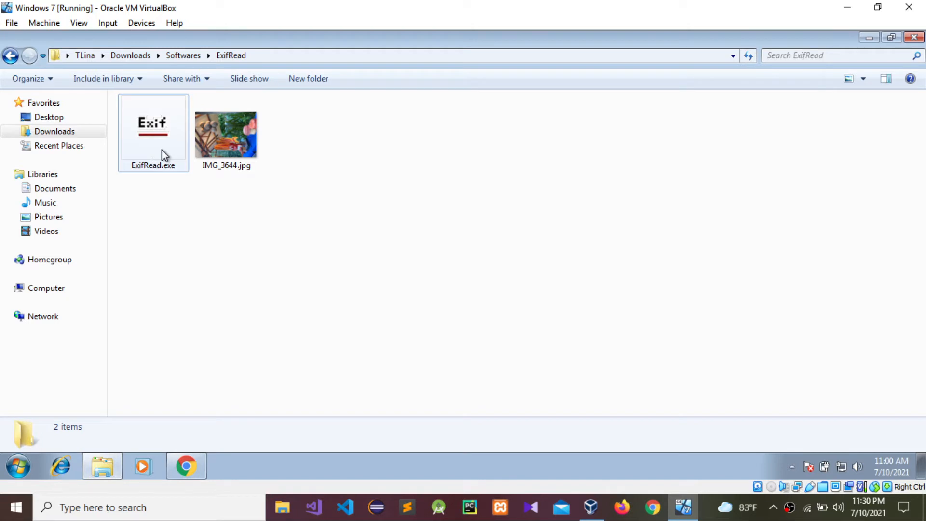
# Launch ExifRead maximized, preview IMG_3644.jpg at 20%, then return to the iPhone 11 metadata.
pyautogui.doubleClick(153, 130)
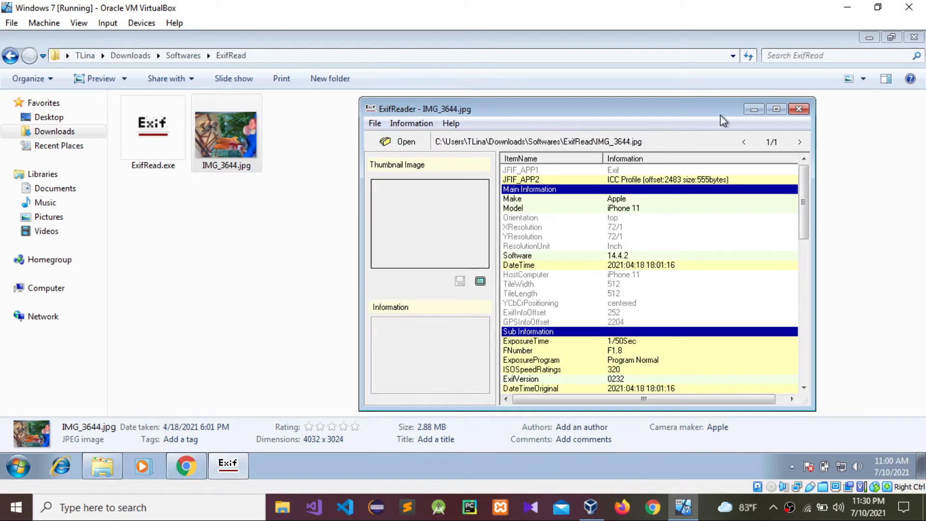
pyautogui.click(776, 109)
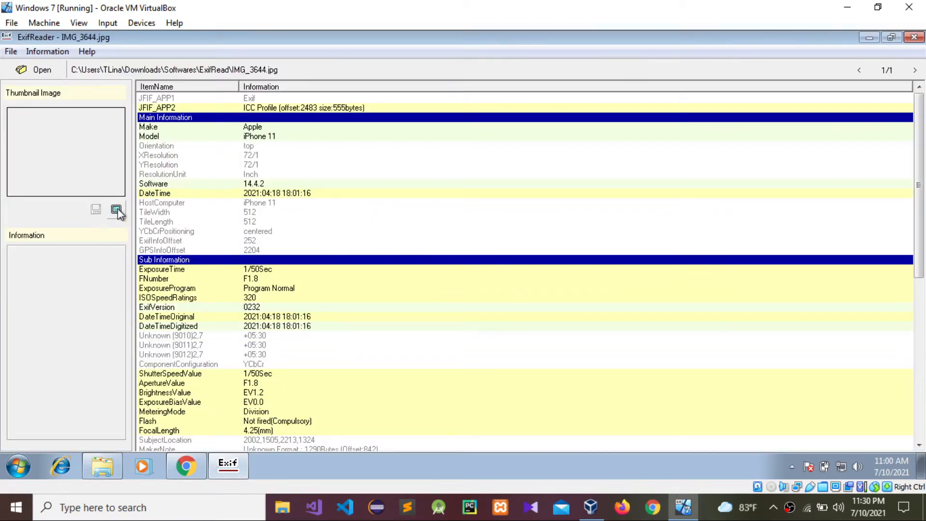
pyautogui.click(116, 209)
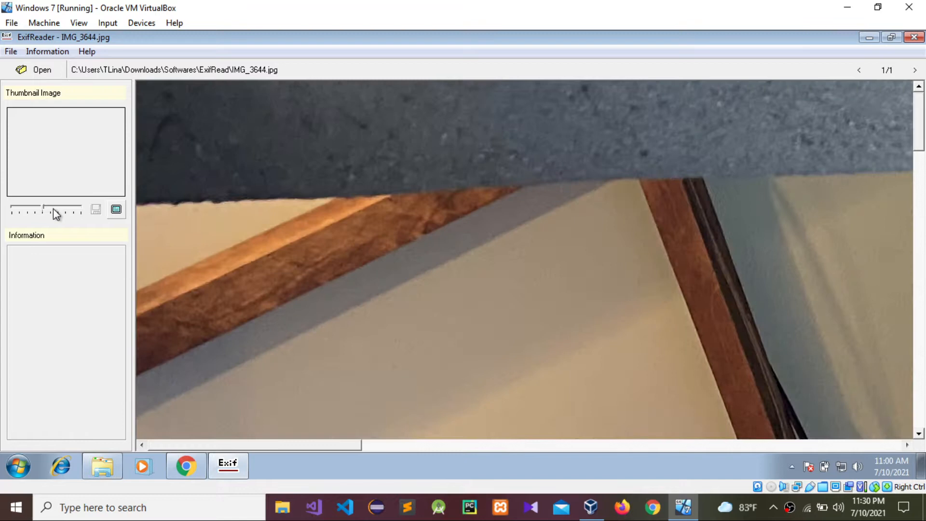
pyautogui.moveTo(48, 209); pyautogui.dragTo(11, 209)
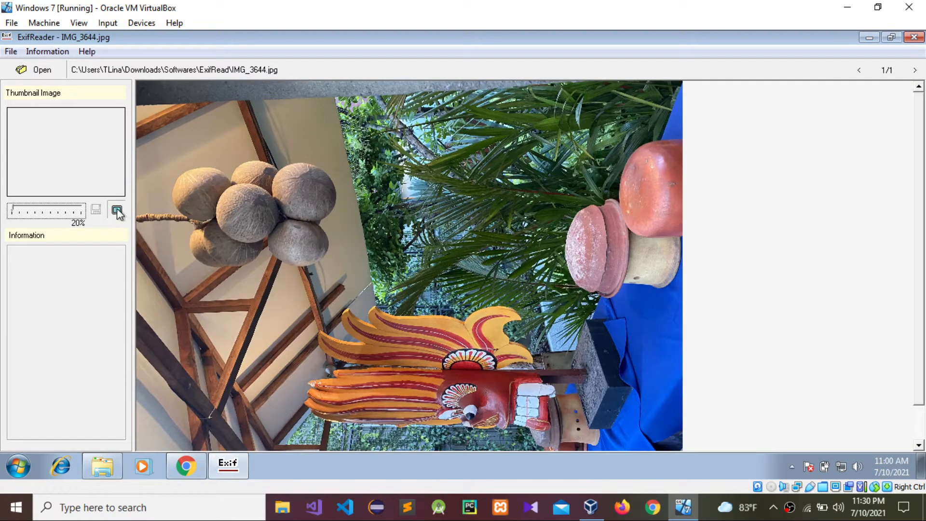
pyautogui.click(116, 209)
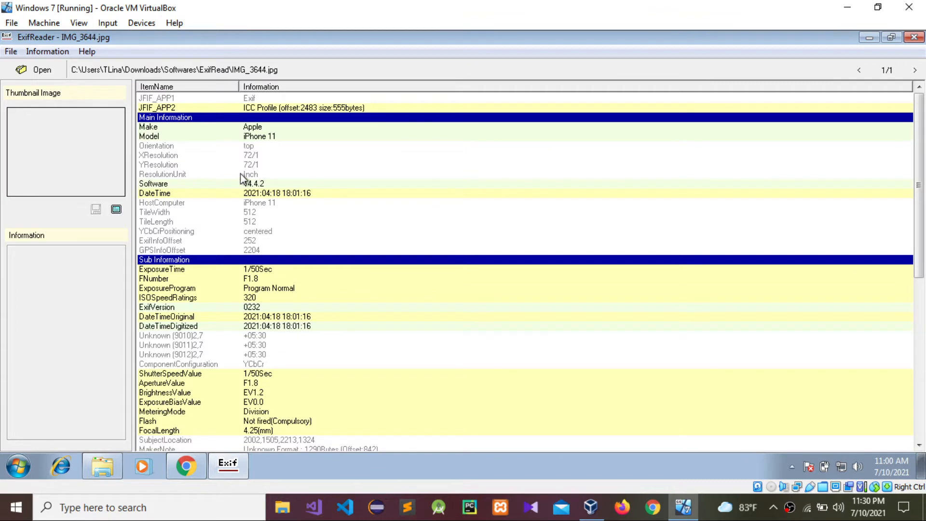
pyautogui.moveTo(186, 139)
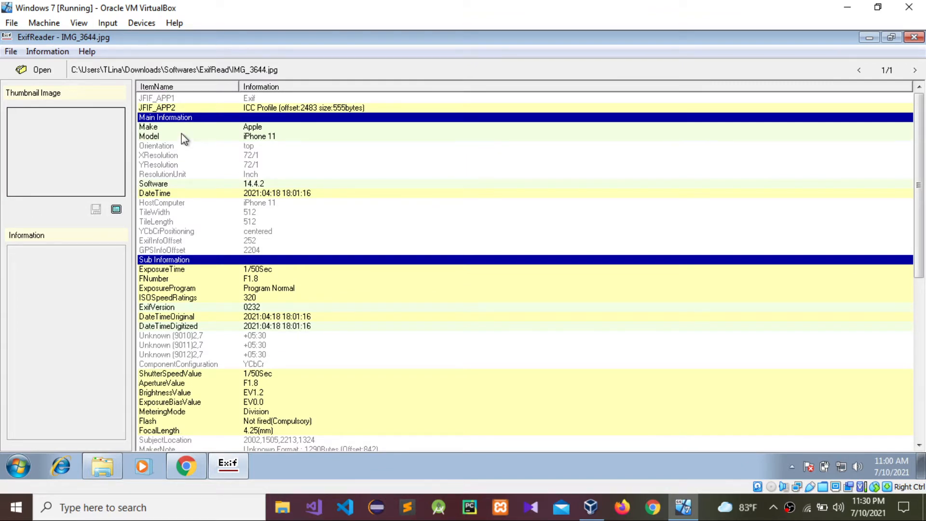
pyautogui.moveTo(401, 238)
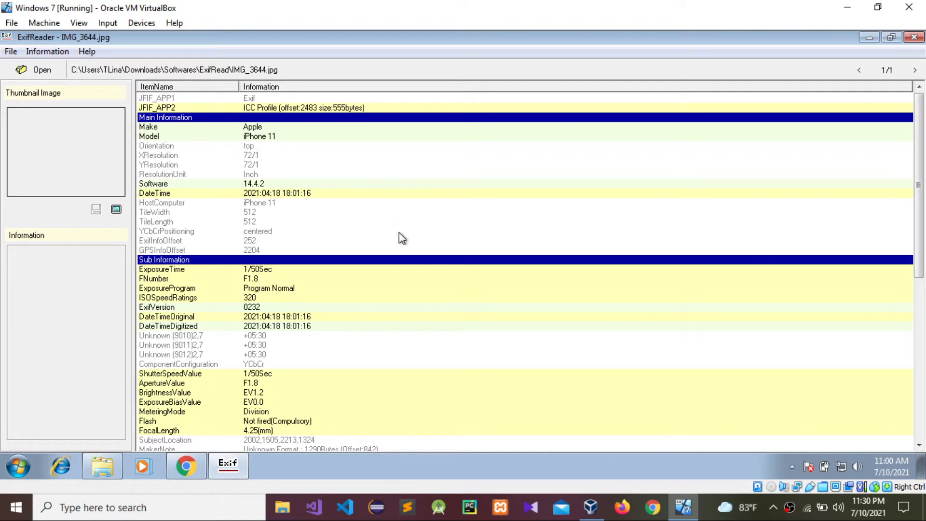
pyautogui.moveTo(318, 319)
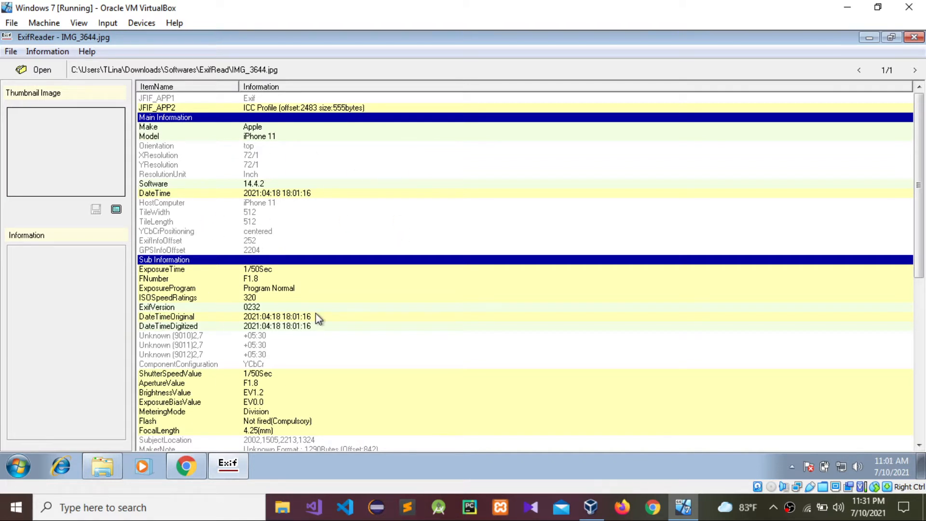
pyautogui.moveTo(307, 334)
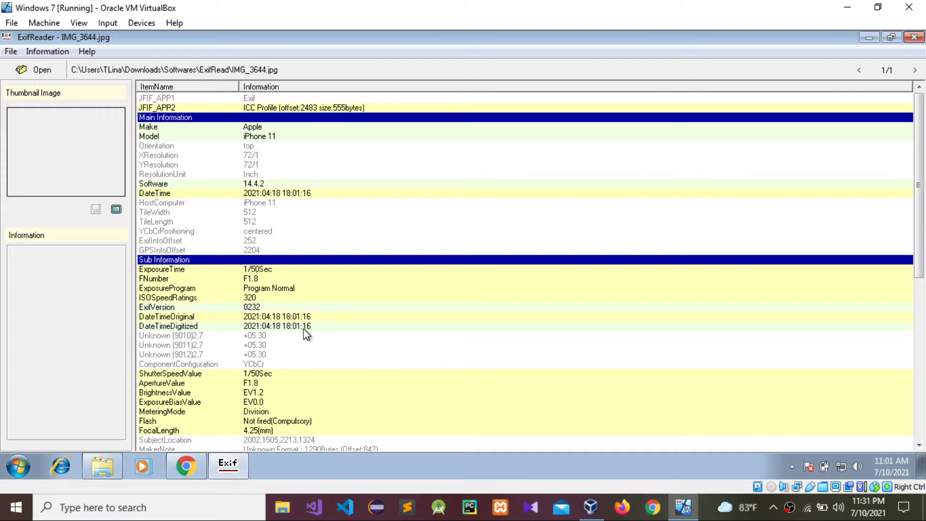
pyautogui.moveTo(268, 381)
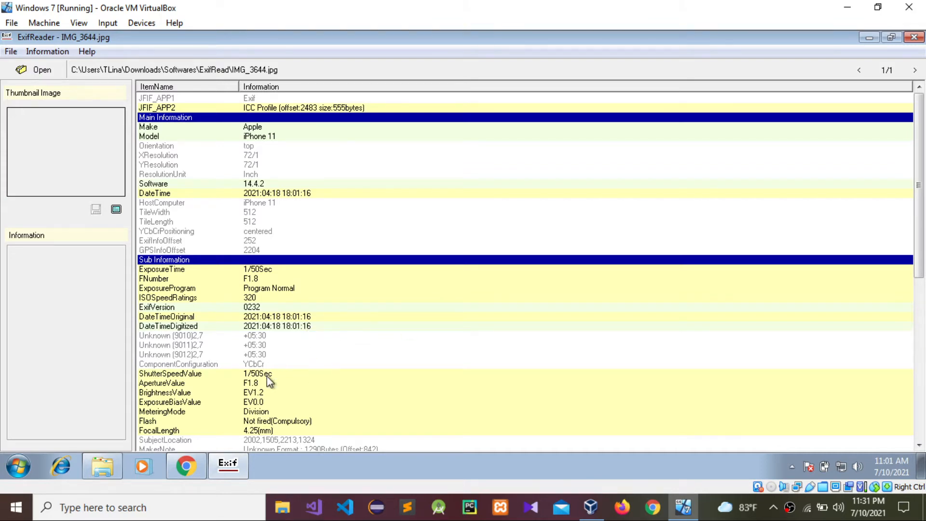
# Check GPS references N and E, and show latitude 6 5554.95 [DMS].
pyautogui.scroll(-3)
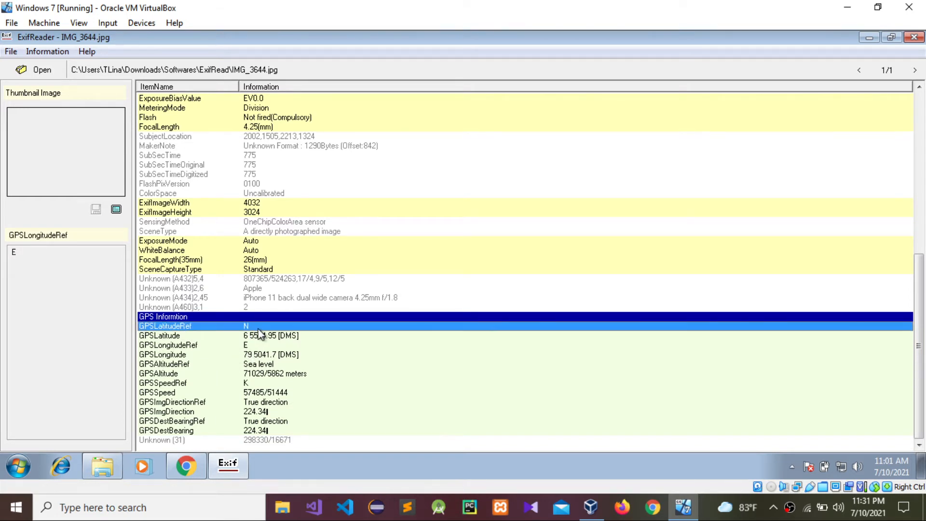
pyautogui.click(166, 326)
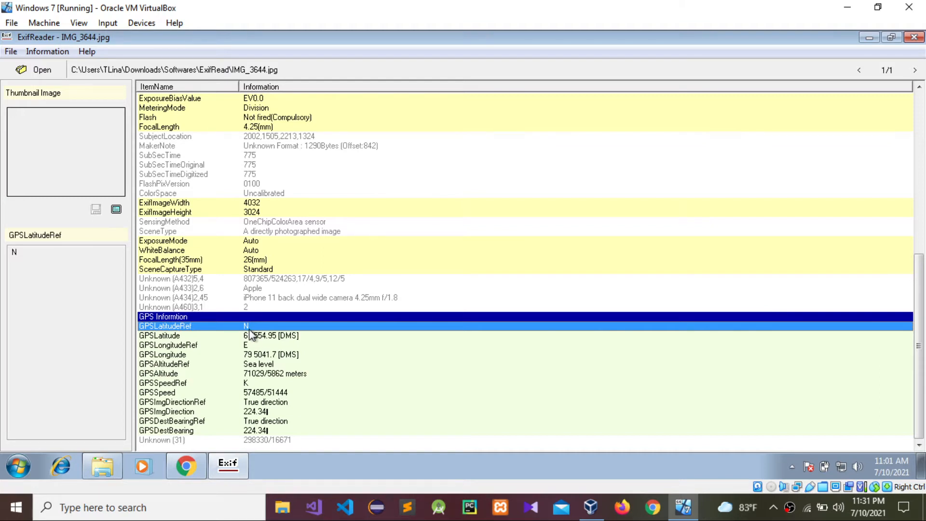
pyautogui.click(168, 345)
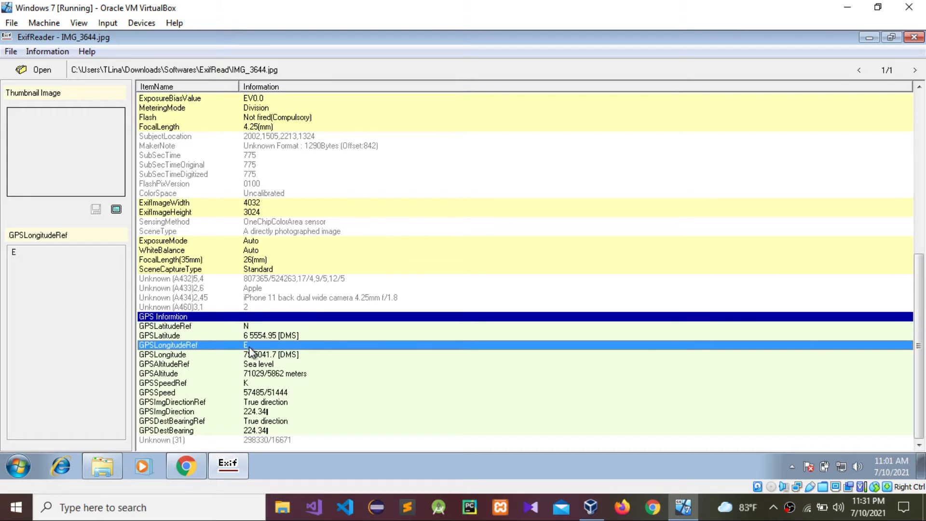
pyautogui.moveTo(250, 324)
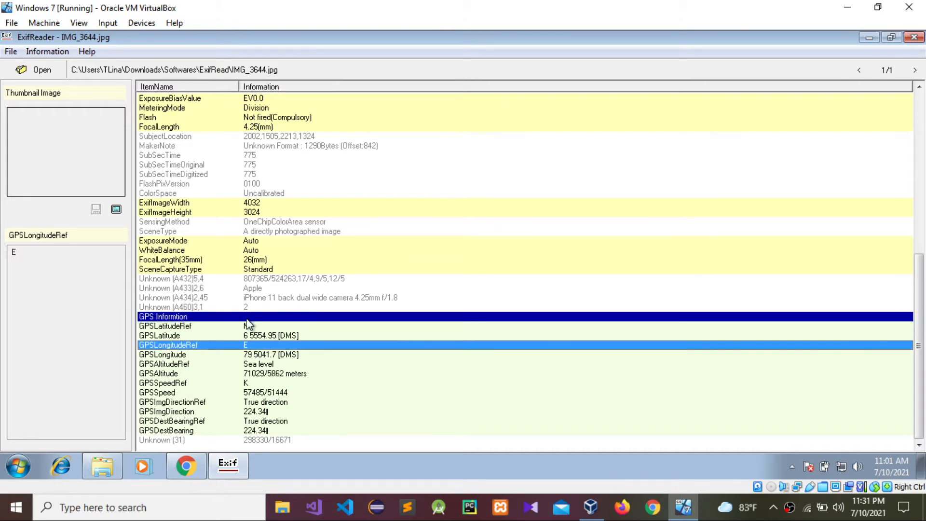
pyautogui.click(165, 326)
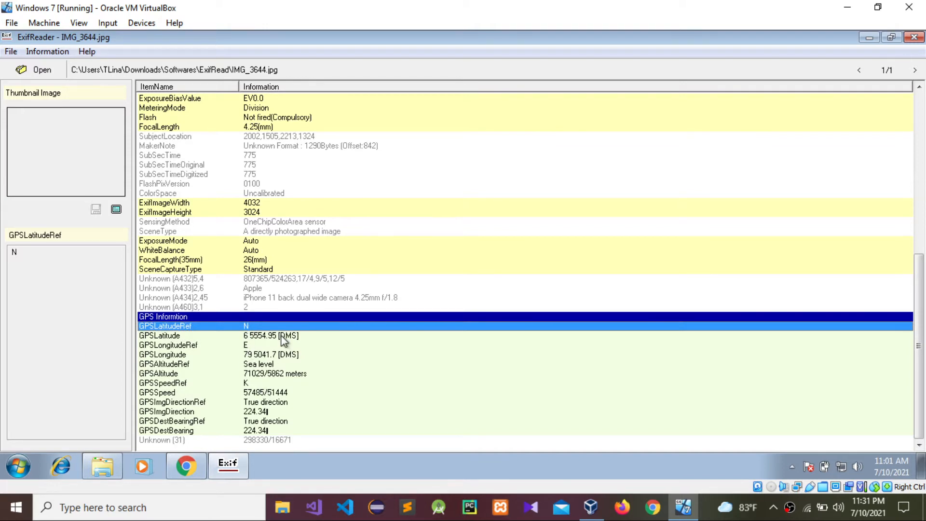
pyautogui.click(159, 336)
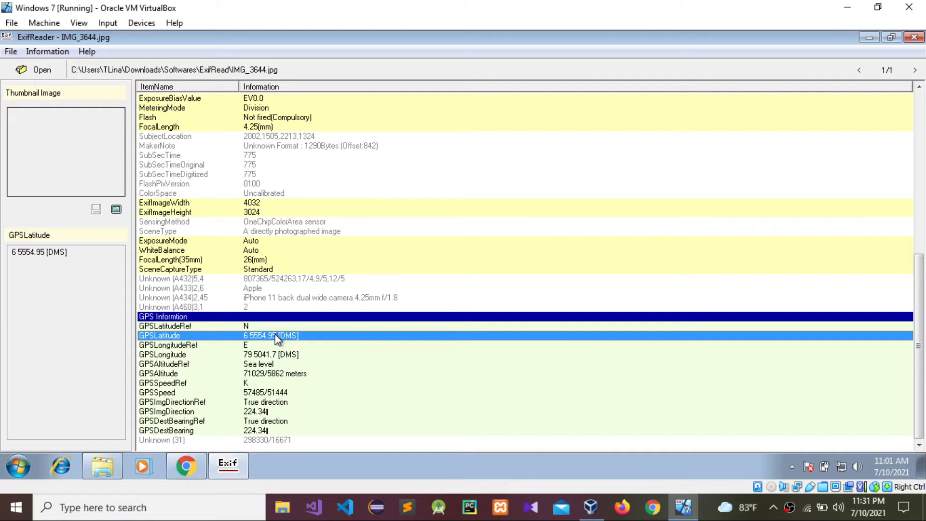
pyautogui.moveTo(453, 336)
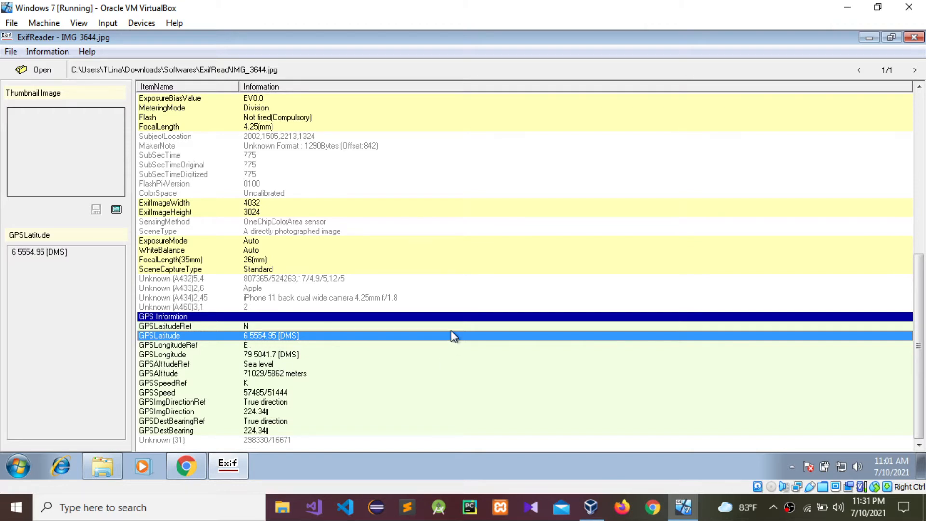
pyautogui.moveTo(262, 334)
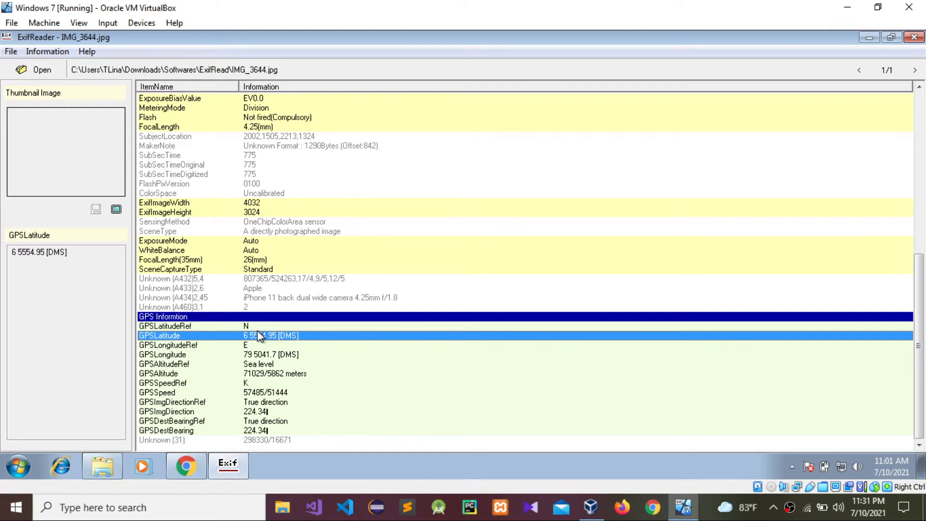
pyautogui.moveTo(252, 371)
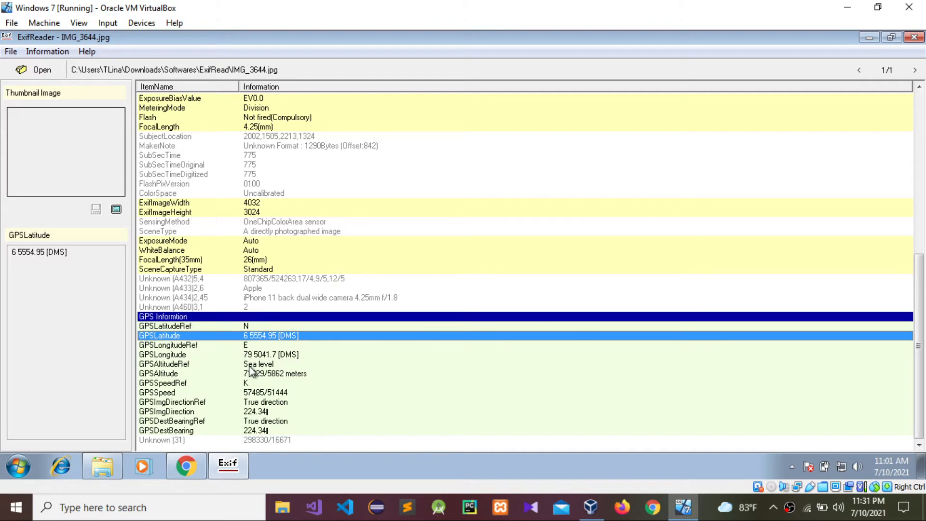
pyautogui.click(185, 465)
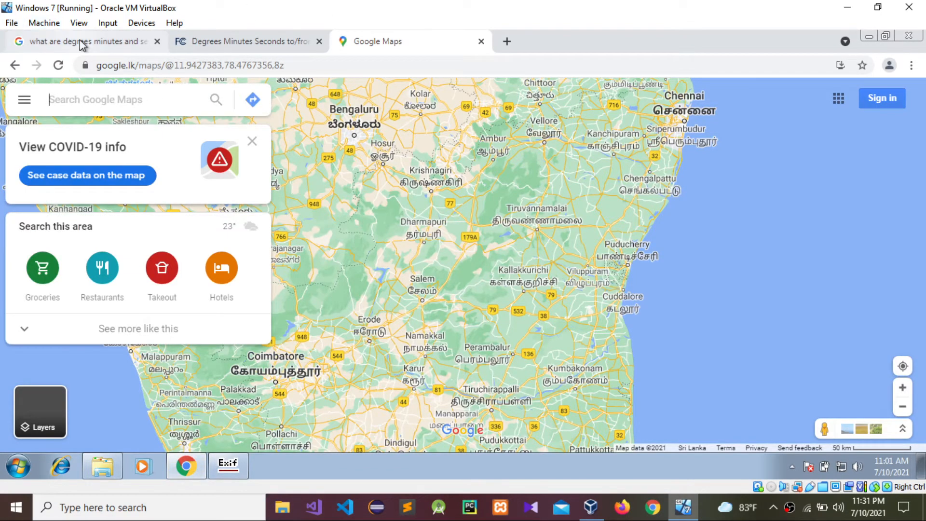
# Read the Google snippet explaining degrees, minutes and seconds, highlighting 'seconds'.
pyautogui.click(89, 42)
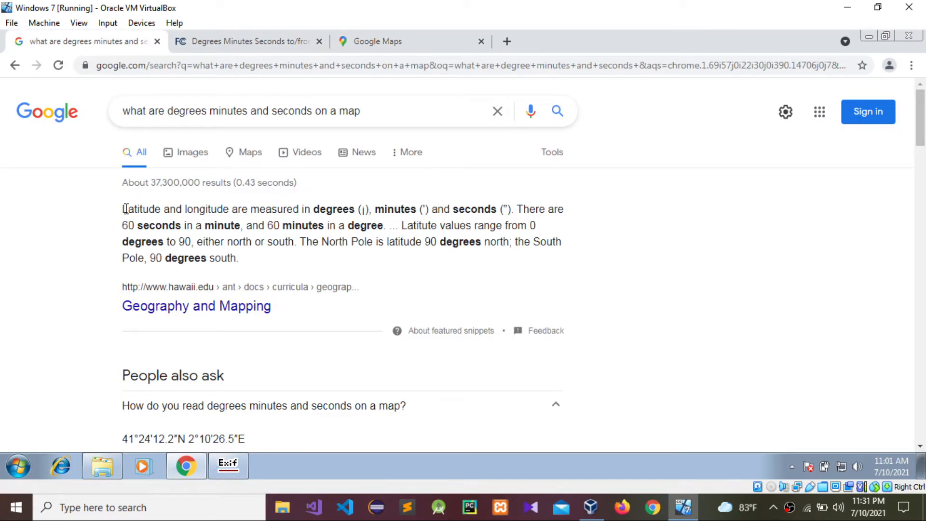
pyautogui.moveTo(417, 223)
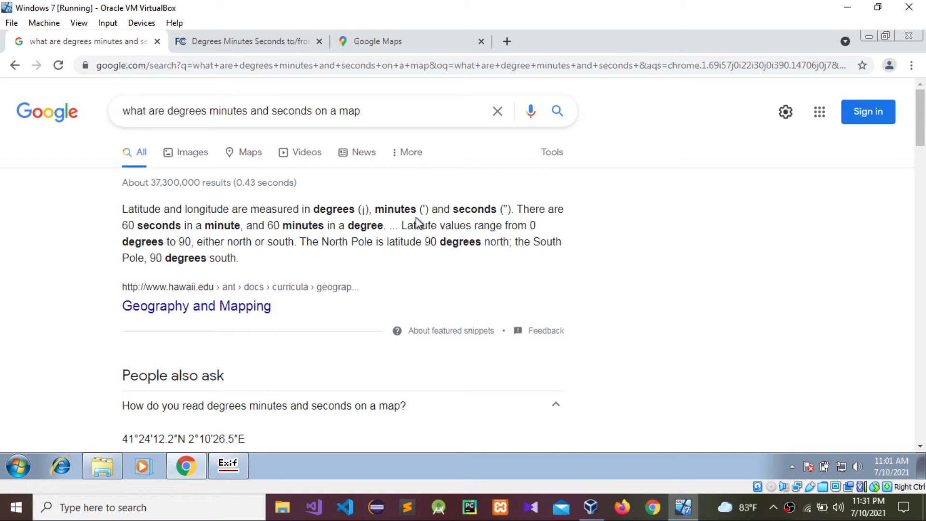
pyautogui.moveTo(123, 242)
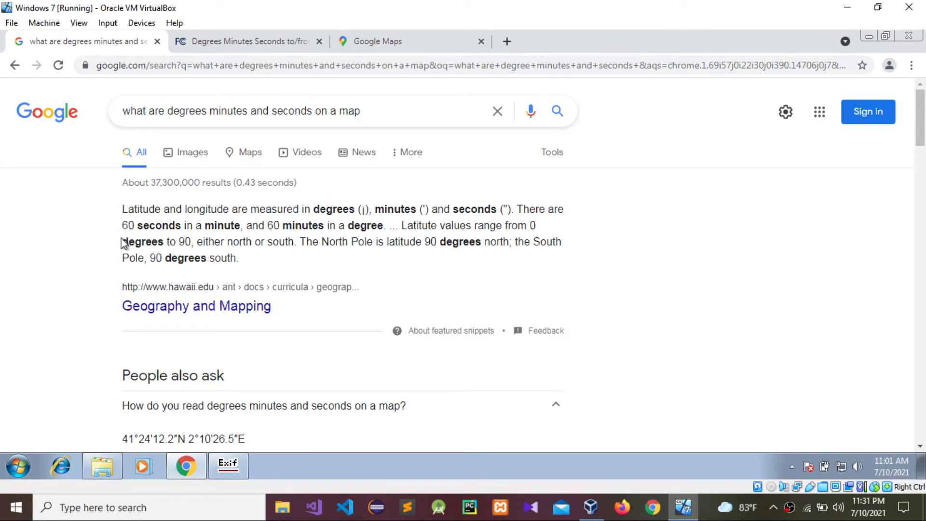
pyautogui.moveTo(304, 241)
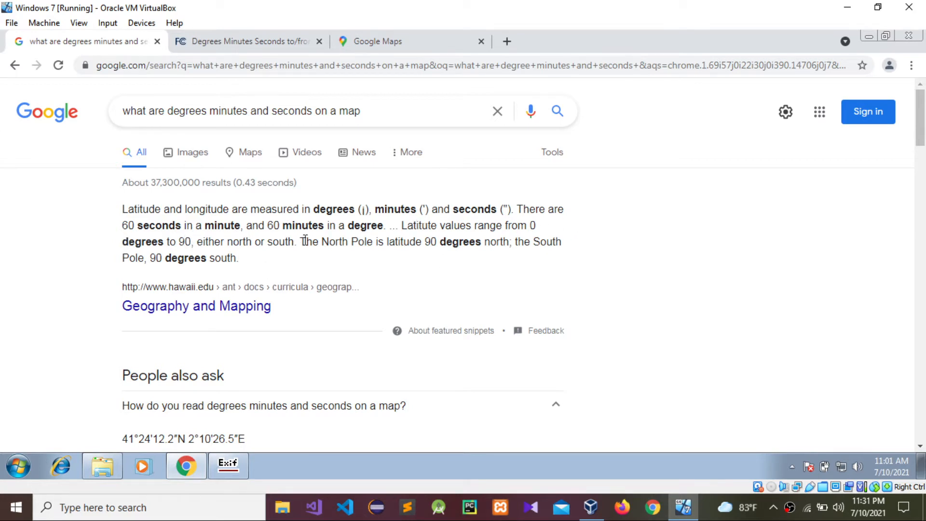
pyautogui.moveTo(437, 242)
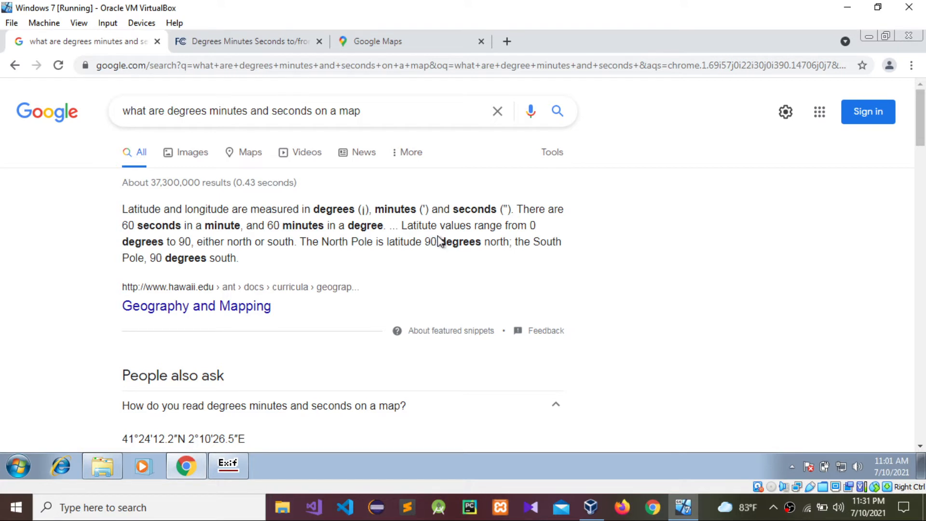
pyautogui.moveTo(296, 271)
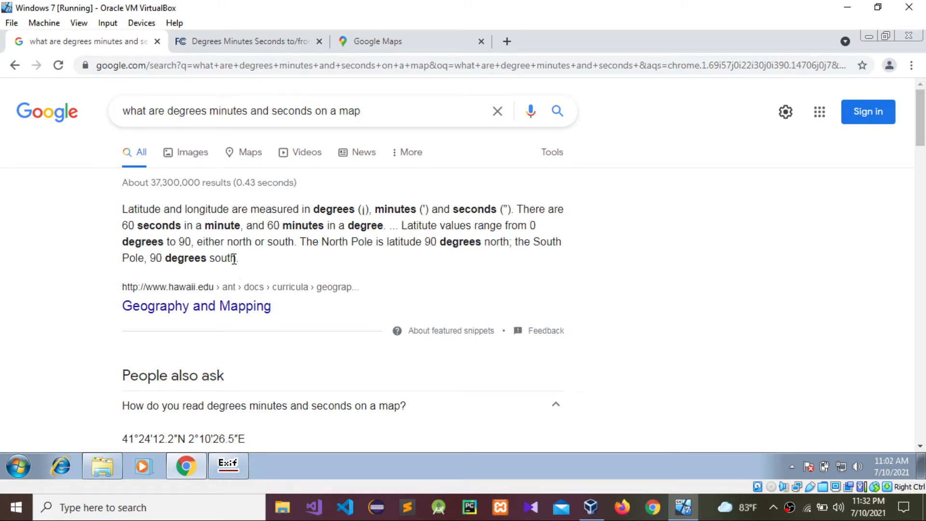
pyautogui.moveTo(319, 260)
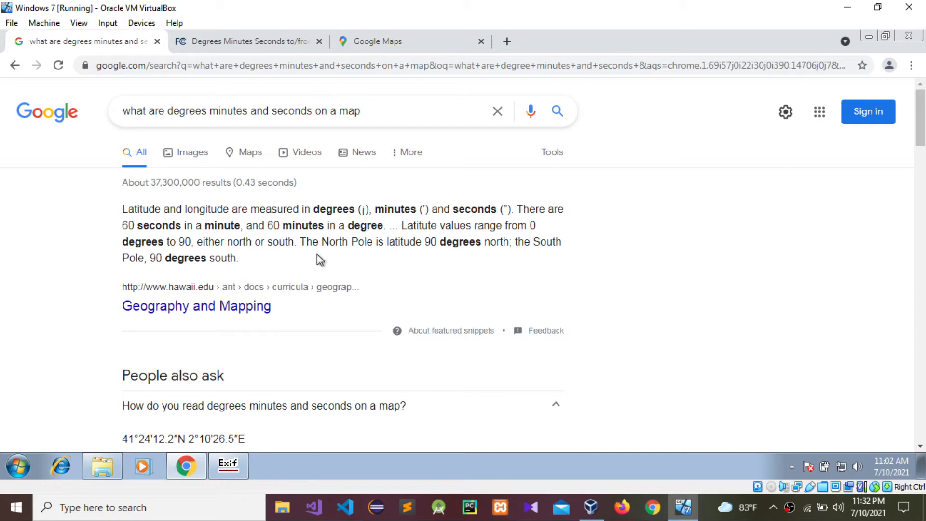
pyautogui.moveTo(518, 256)
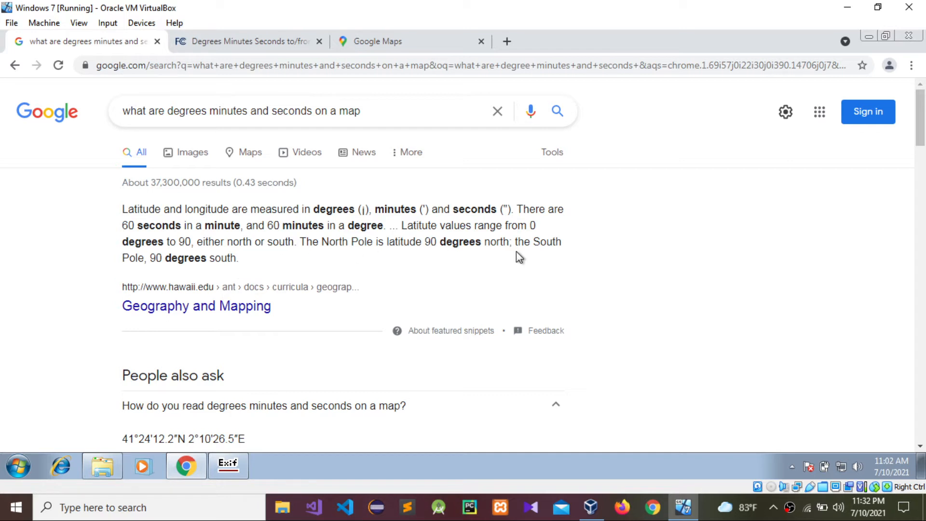
pyautogui.moveTo(528, 266)
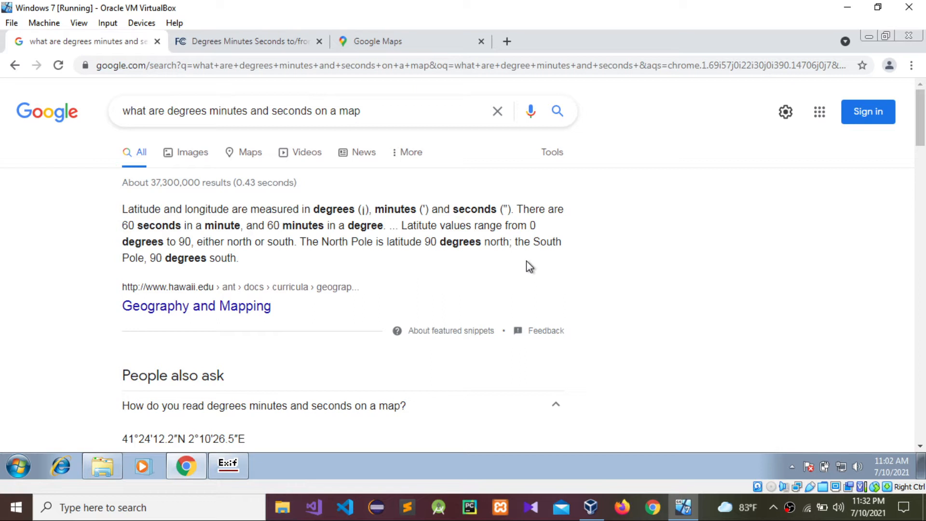
pyautogui.moveTo(192, 282)
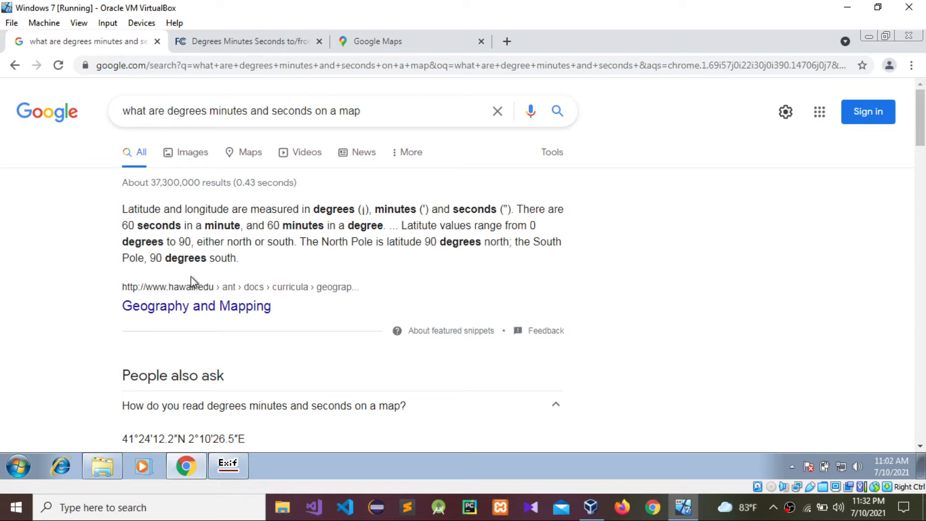
pyautogui.doubleClick(159, 225)
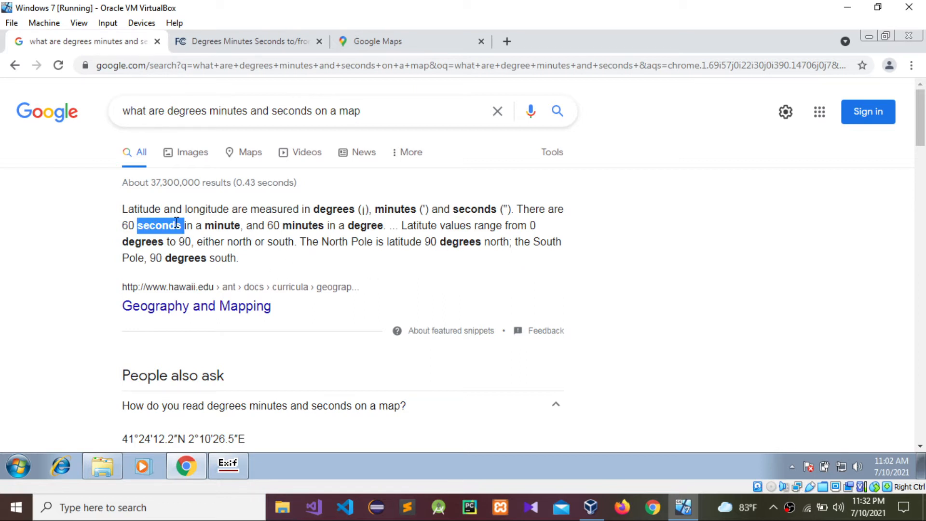
pyautogui.click(248, 41)
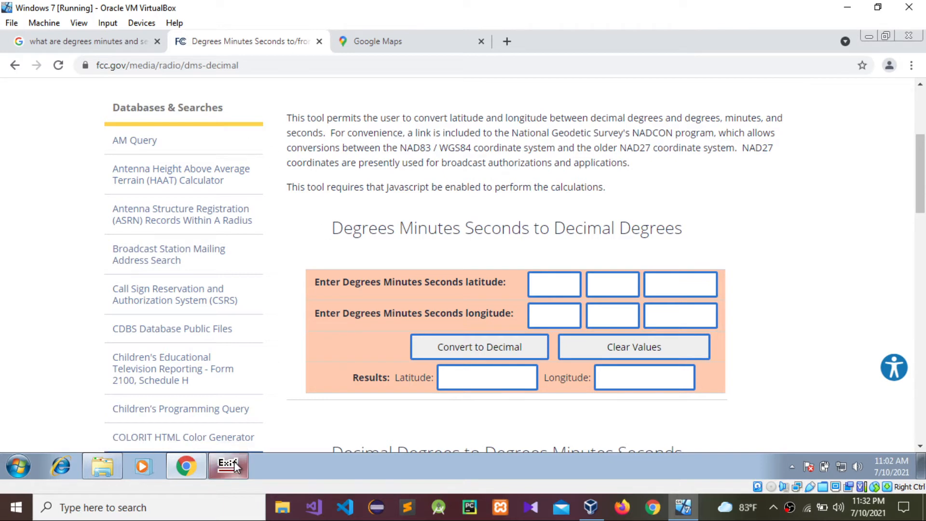
# Enter latitude degrees 6 and minutes 55 in the FCC converter from the EXIF data.
pyautogui.click(228, 466)
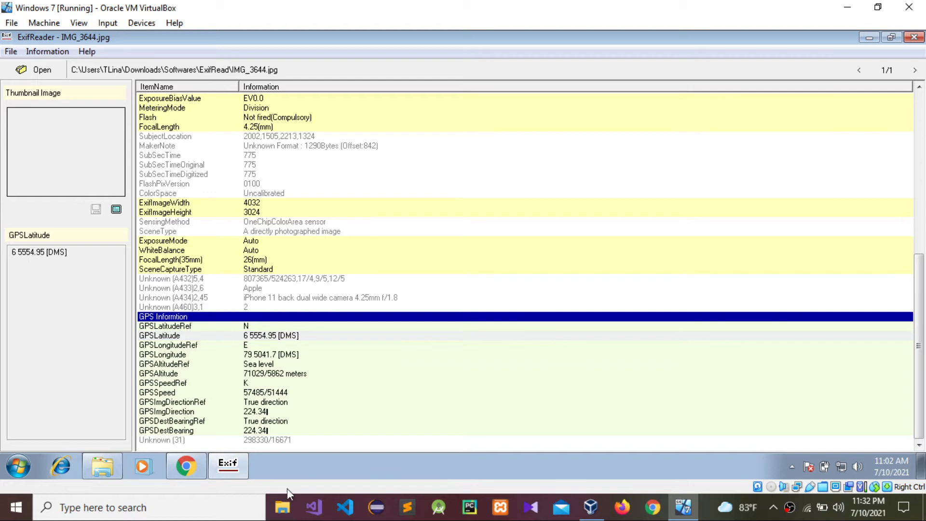
pyautogui.click(185, 465)
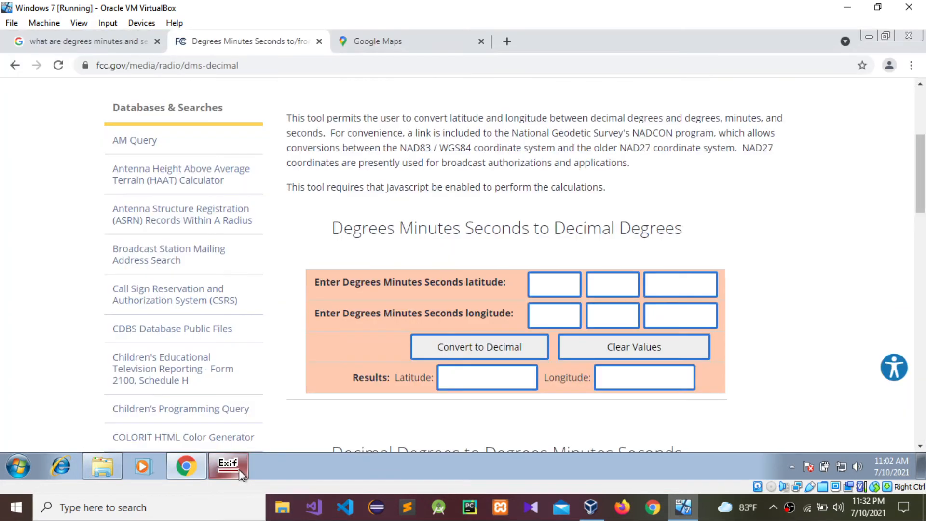
pyautogui.click(553, 284)
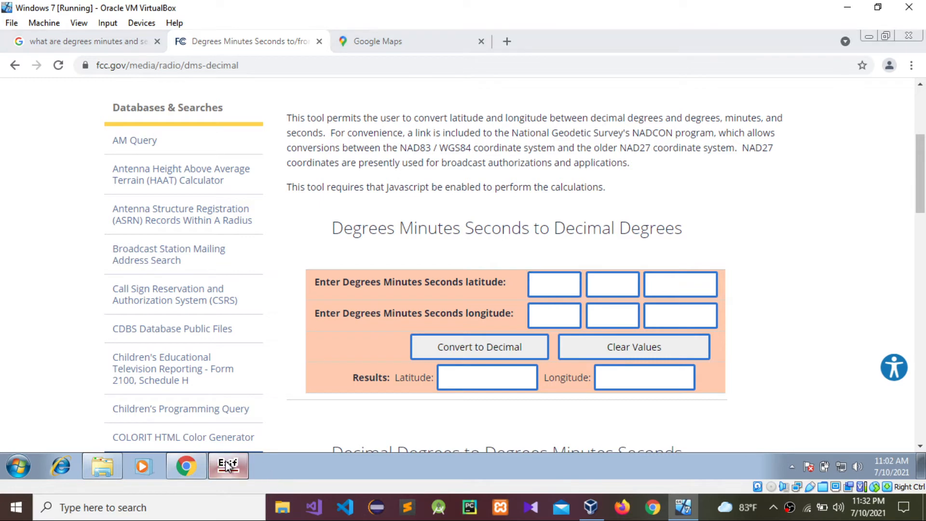
pyautogui.click(228, 466)
pyautogui.write('6')
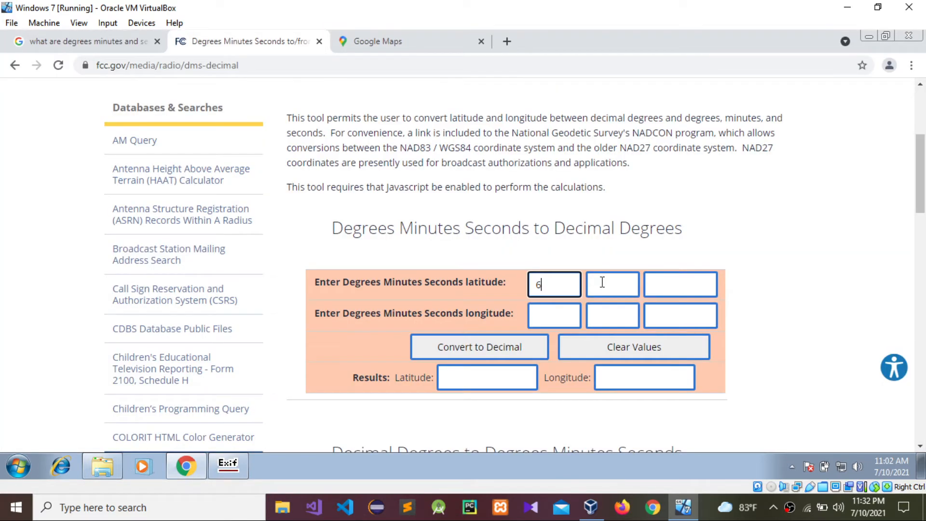
pyautogui.write('55')
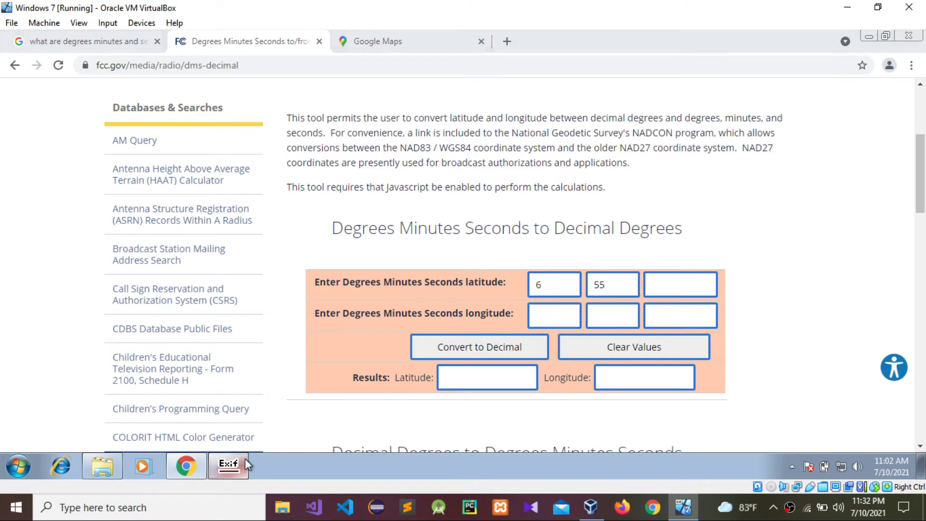
# Enter latitude seconds 54.95 and switch back to ExifReader.
pyautogui.click(228, 465)
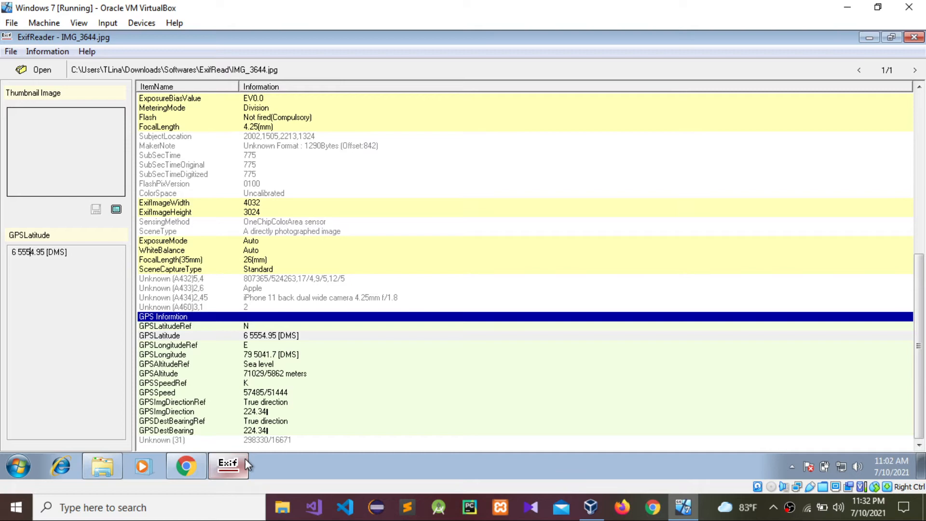
pyautogui.click(185, 466)
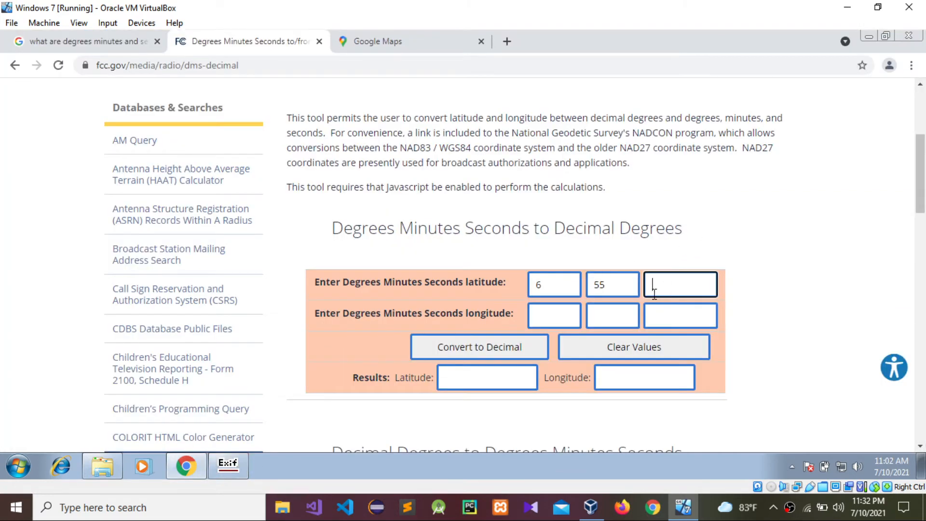
pyautogui.write('54')
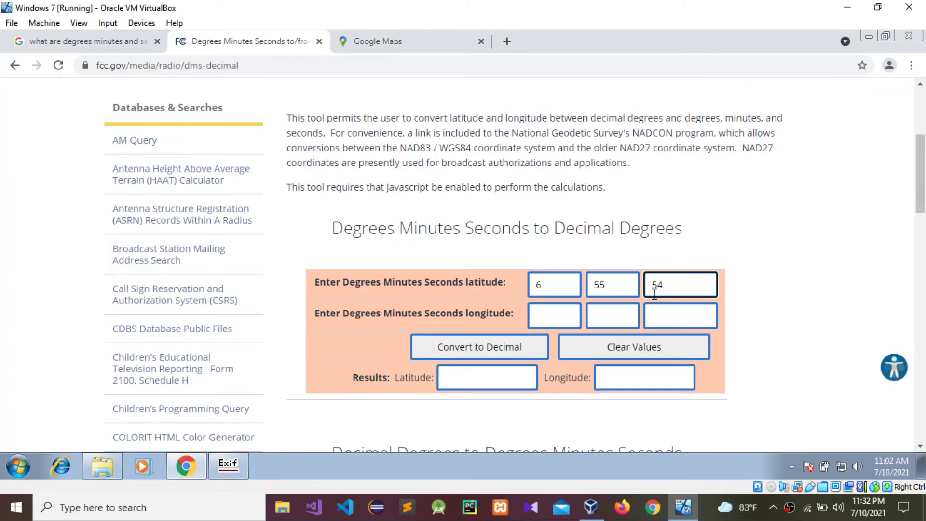
pyautogui.write('.95')
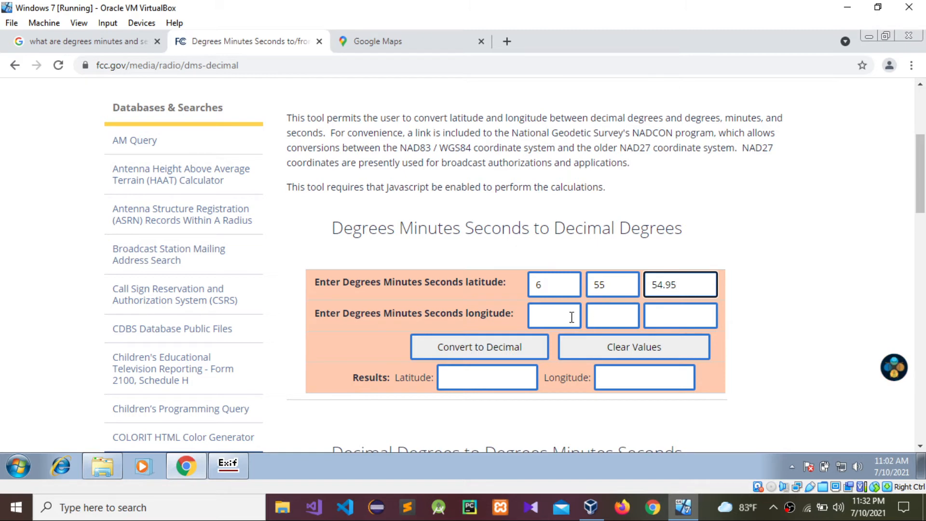
pyautogui.click(228, 466)
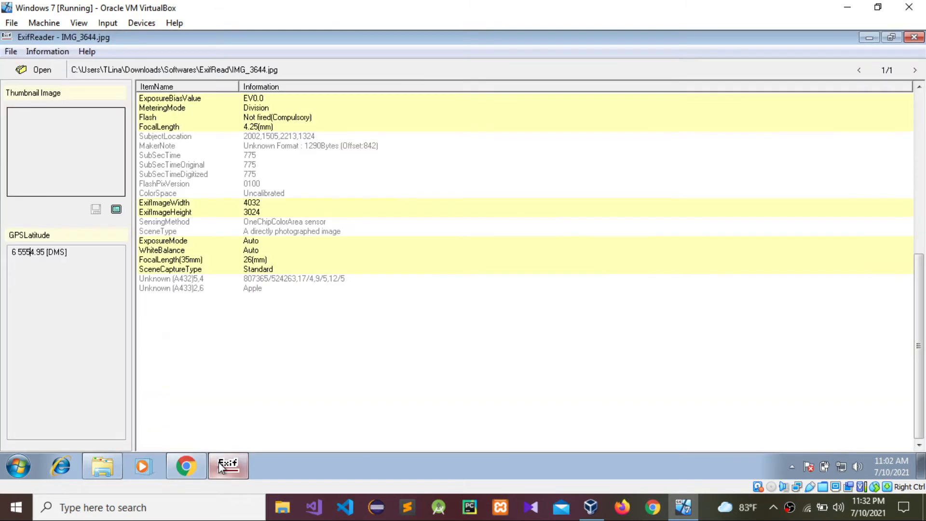
# Enter longitude 79 50 41.7 and convert to decimal 6.931931, 79.844917.
pyautogui.click(162, 354)
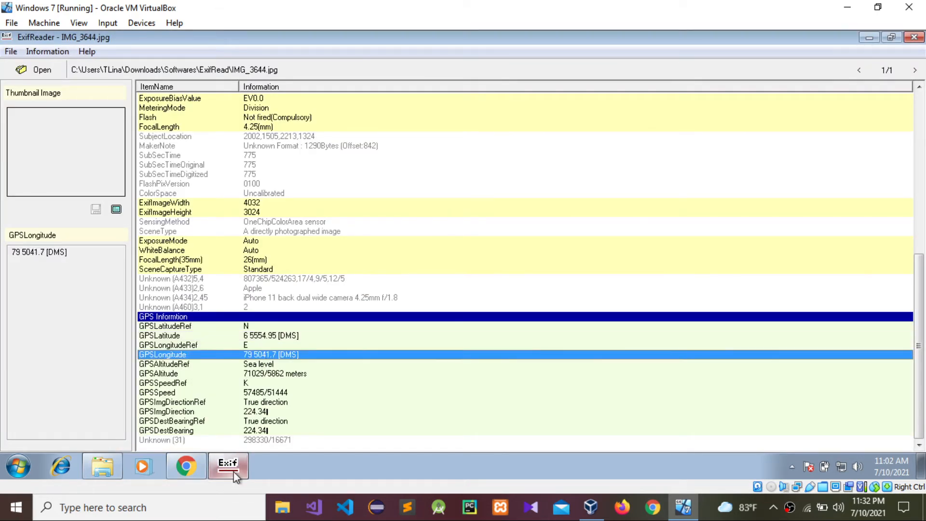
pyautogui.moveTo(228, 466)
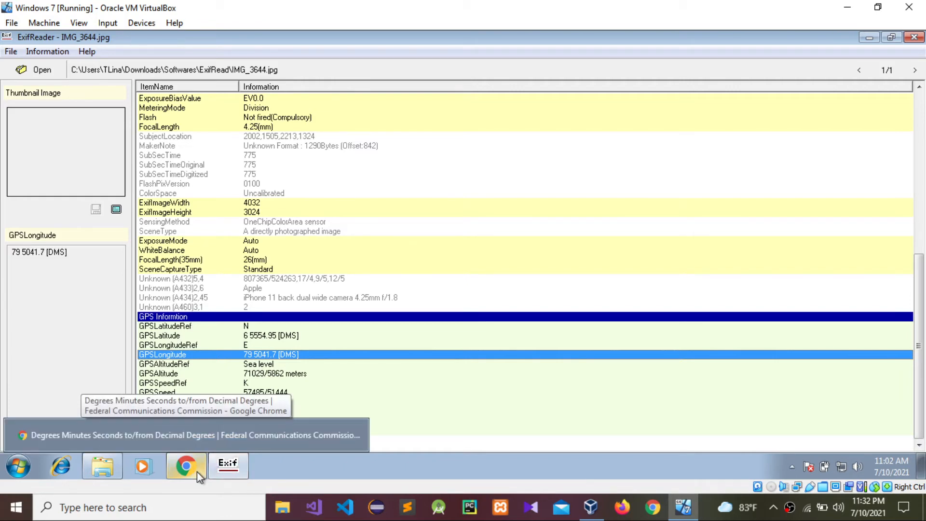
pyautogui.click(186, 466)
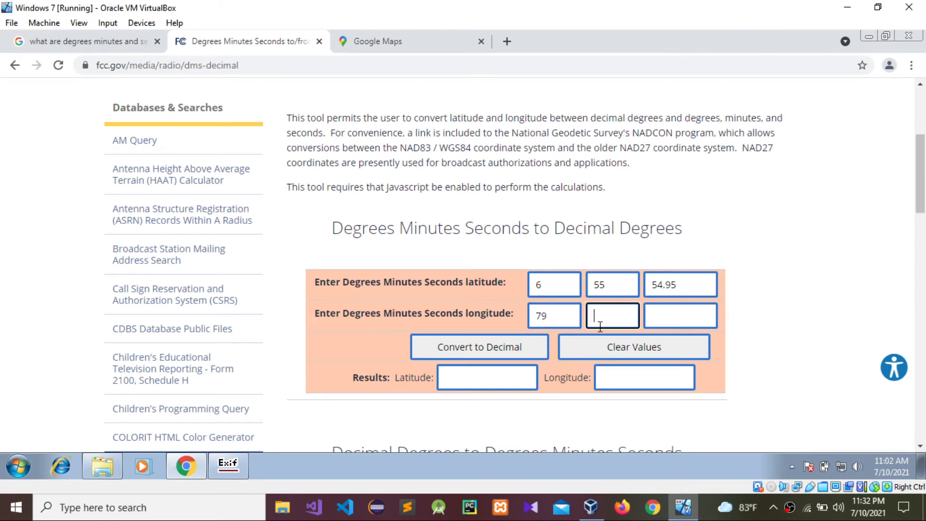
pyautogui.write('50')
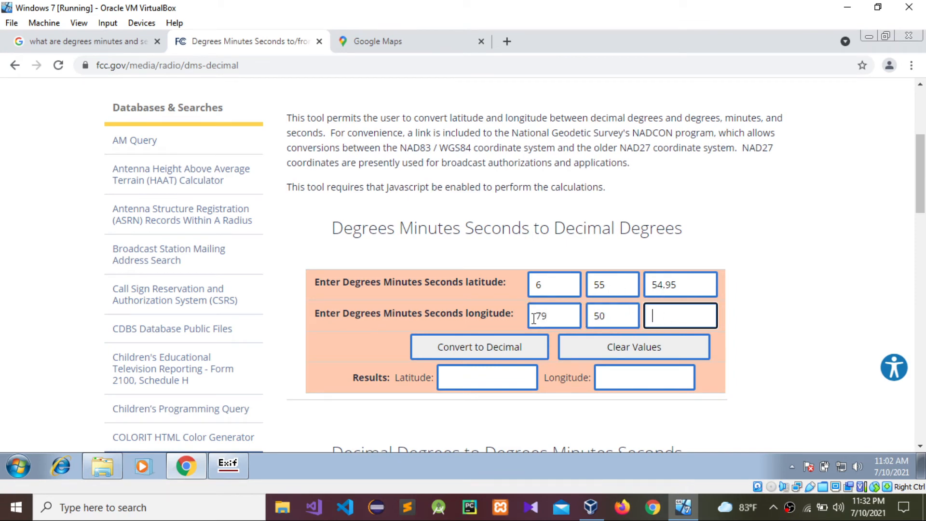
pyautogui.click(228, 465)
pyautogui.write('0')
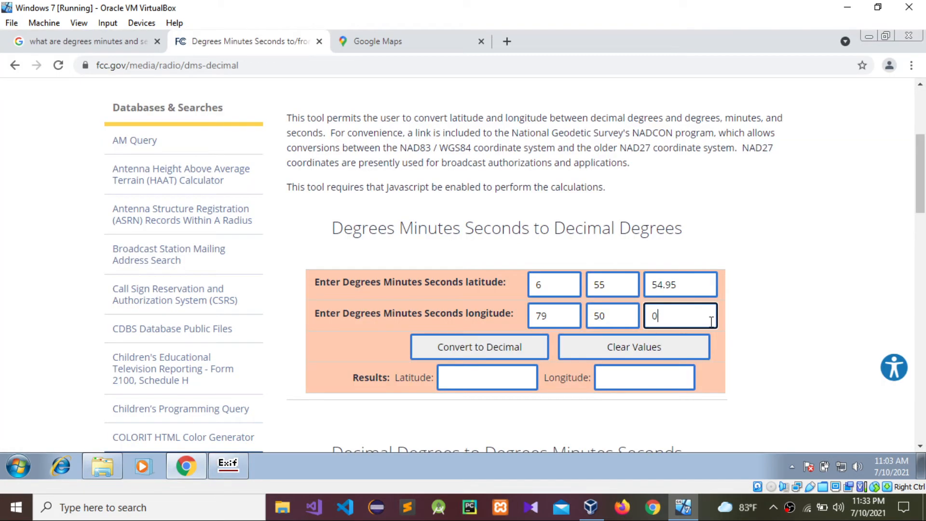
pyautogui.write('41.')
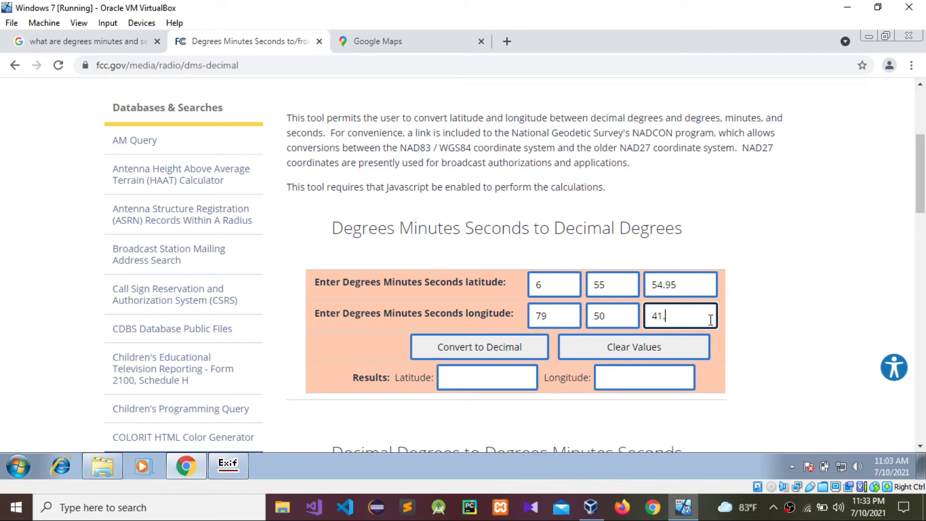
pyautogui.click(479, 347)
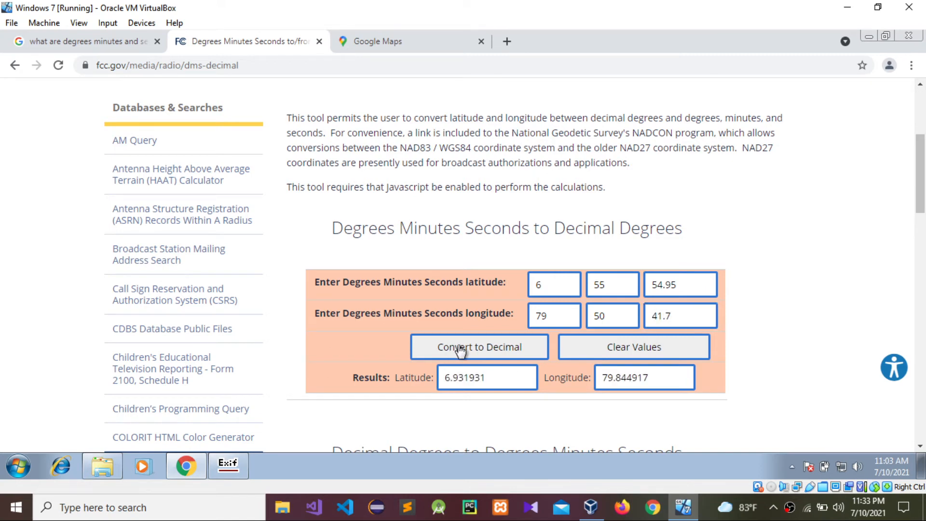
pyautogui.moveTo(465, 387)
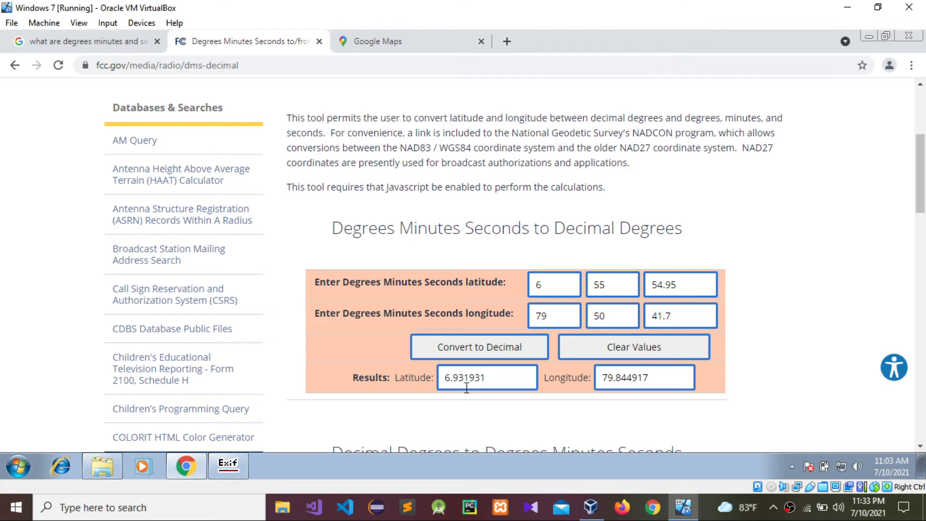
# Copy decimal latitude 6.931931 and longitude 79.844917 into the Google Maps search box.
pyautogui.tripleClick(486, 377)
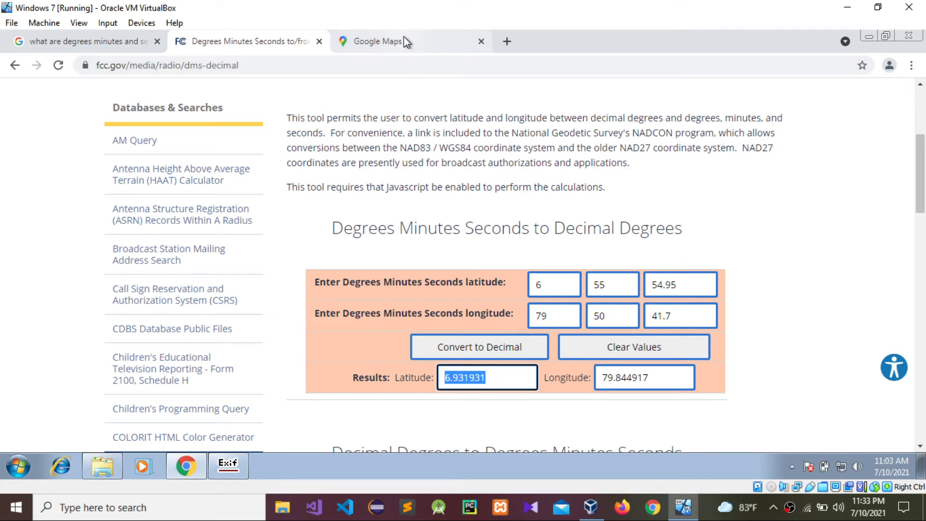
pyautogui.click(384, 42)
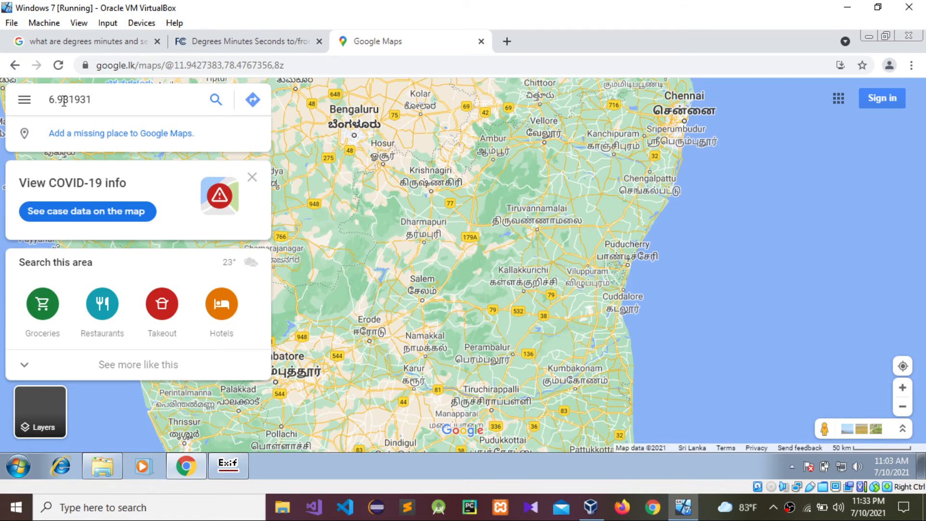
pyautogui.moveTo(101, 40)
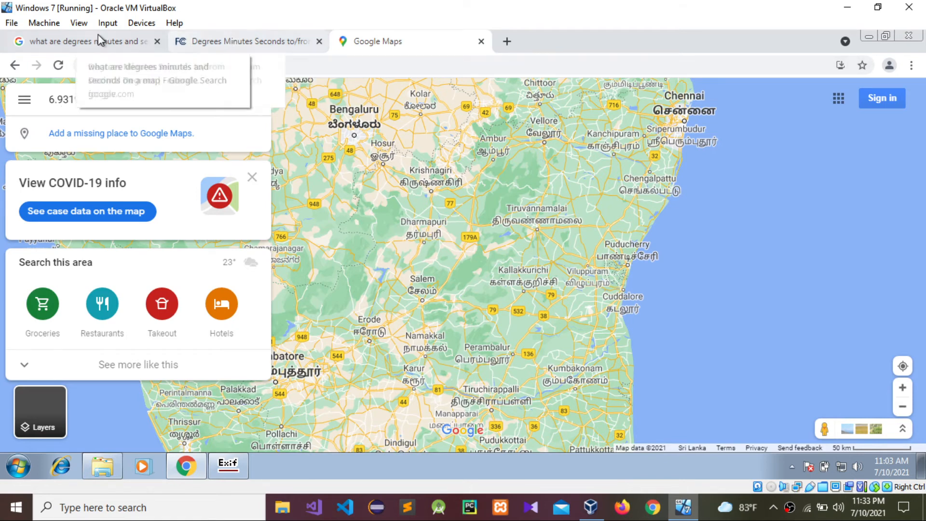
pyautogui.click(242, 42)
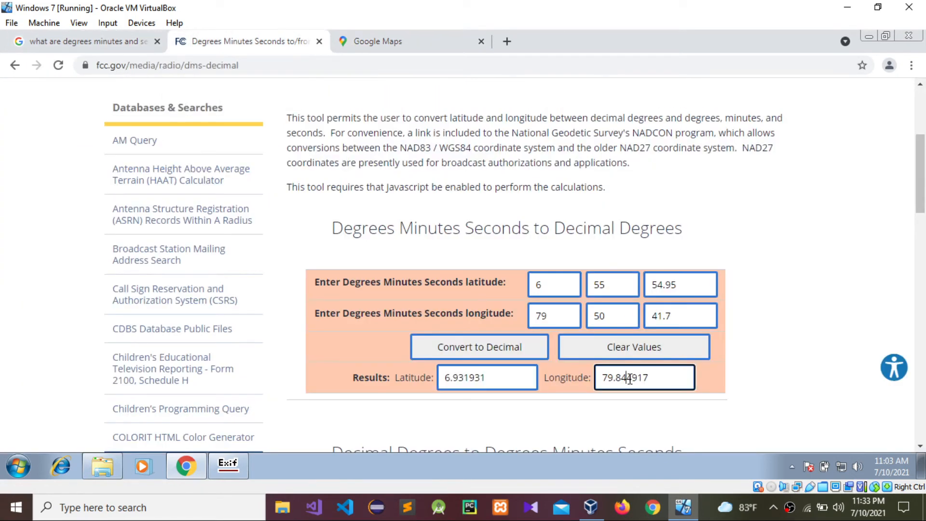
pyautogui.tripleClick(643, 377)
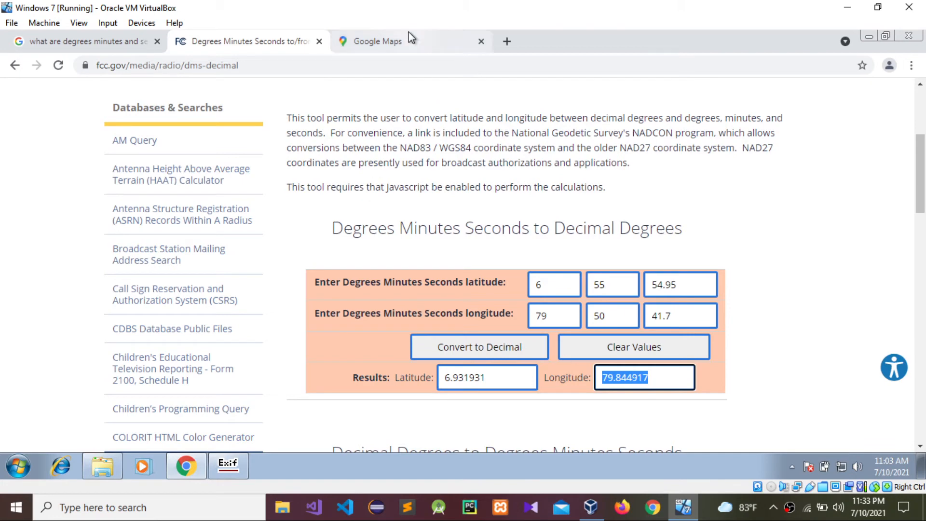
pyautogui.click(396, 41)
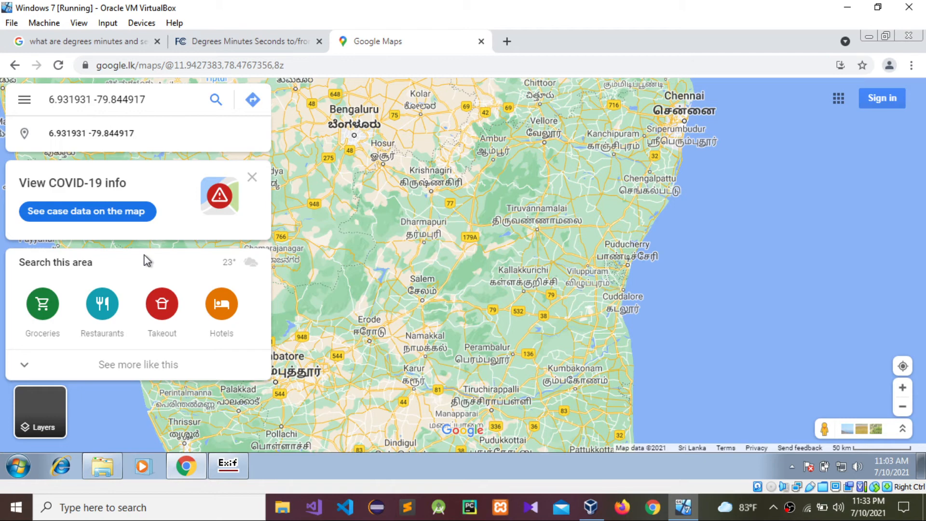
pyautogui.moveTo(120, 114)
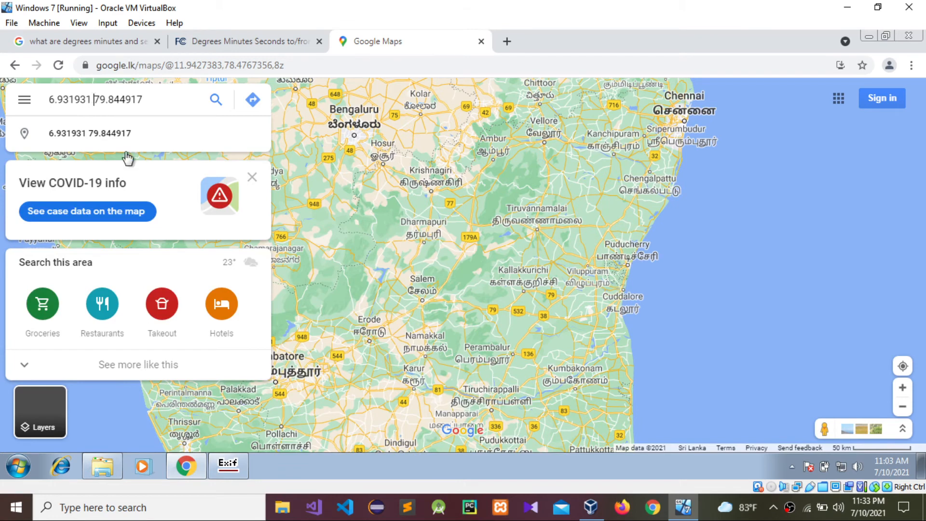
pyautogui.moveTo(59, 140)
pyautogui.write('-')
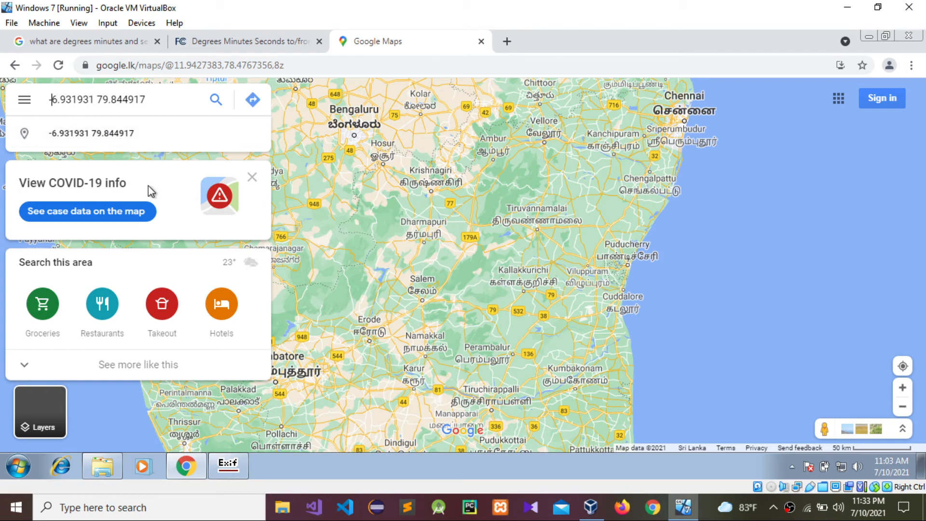
pyautogui.moveTo(216, 100)
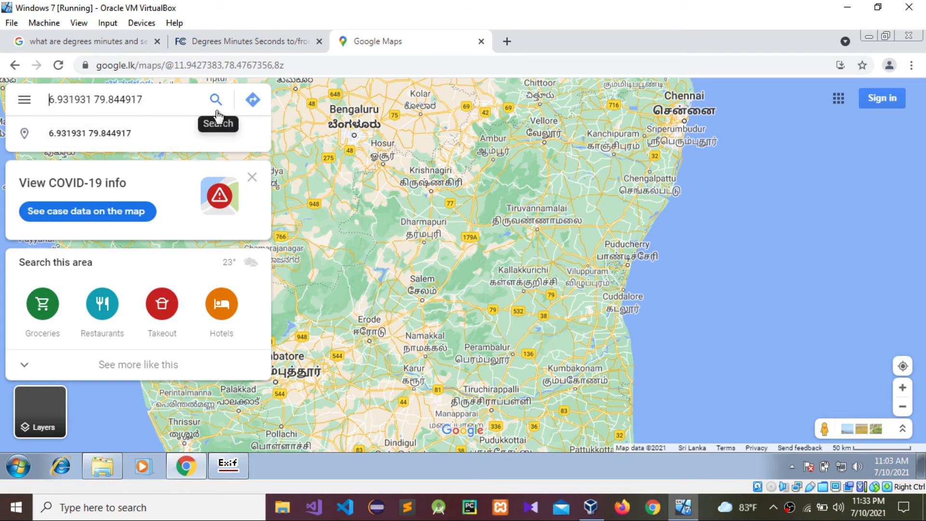
# Search the coordinates to find 2 Lotus Rd, Colombo, and open its Street View.
pyautogui.click(216, 100)
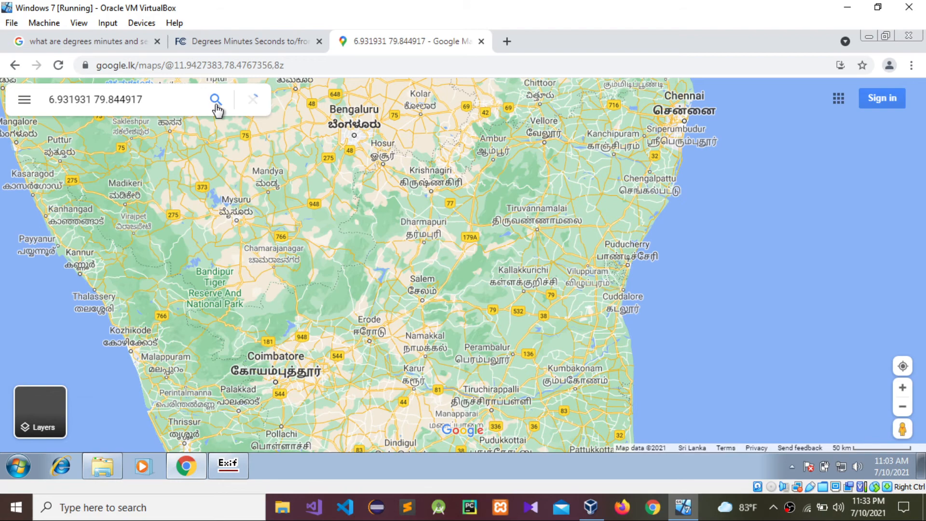
pyautogui.click(215, 99)
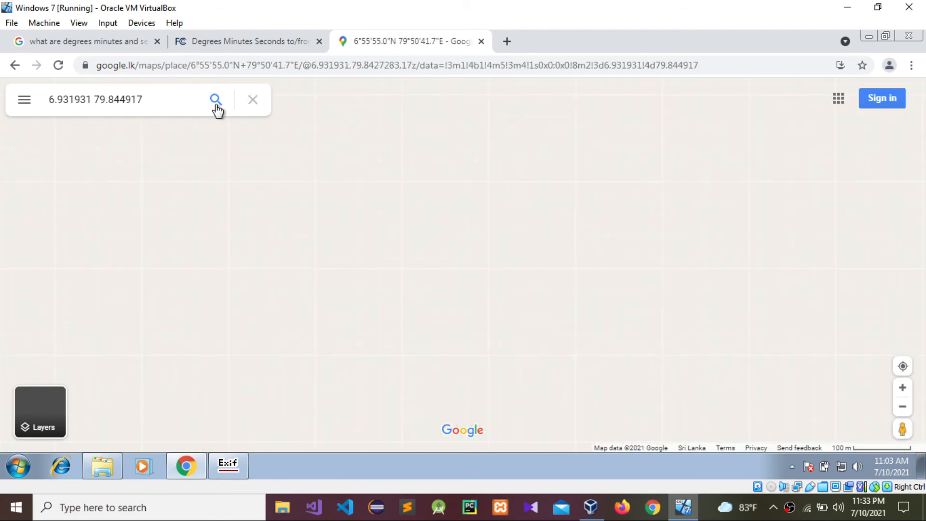
pyautogui.click(216, 100)
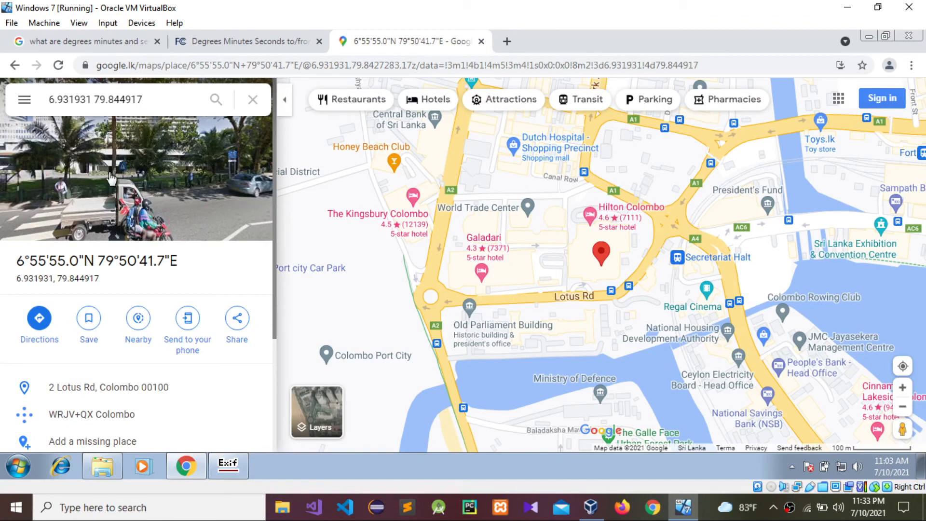
pyautogui.click(112, 177)
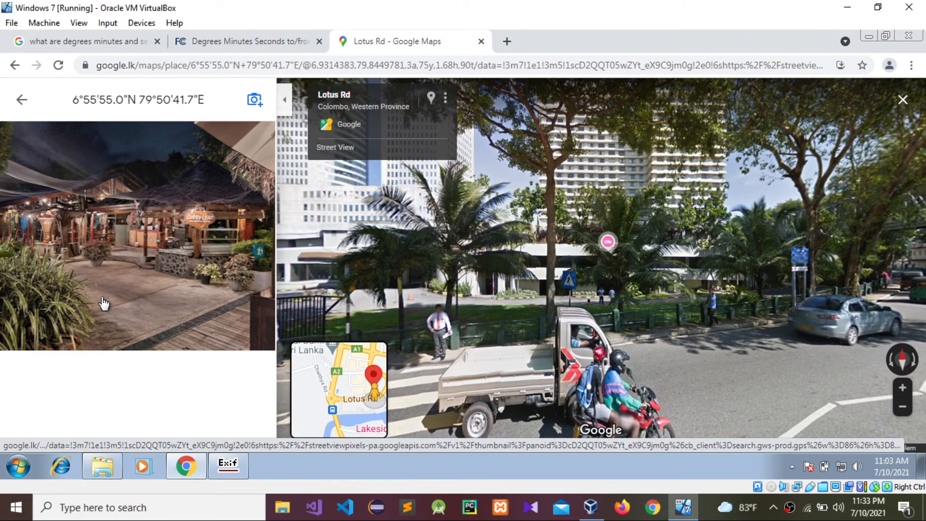
pyautogui.moveTo(124, 214)
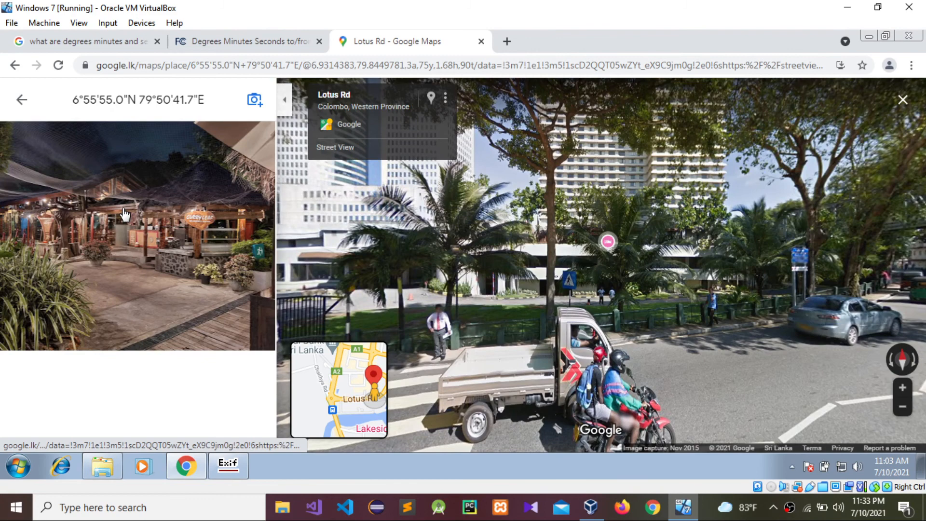
pyautogui.moveTo(155, 235)
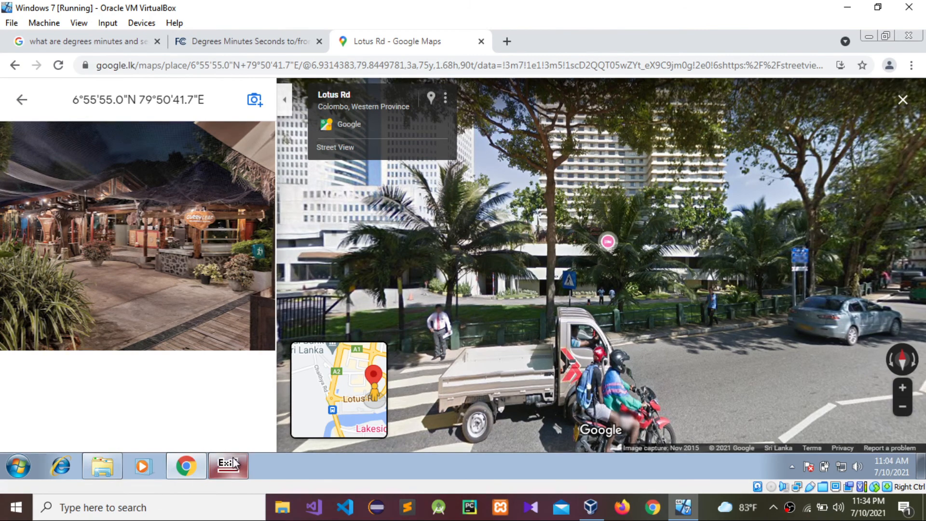
# After viewing Lotus Rd Street View, switch back to ExifReader.
pyautogui.click(227, 466)
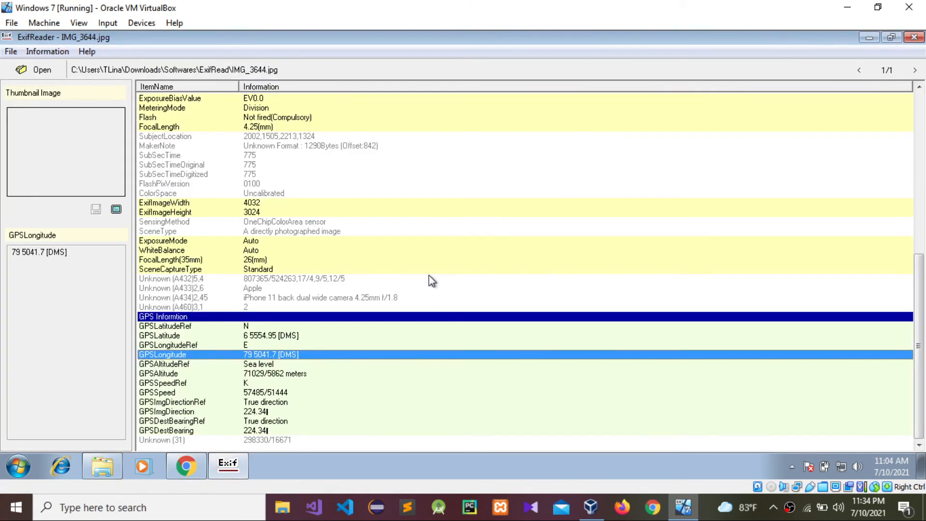
pyautogui.moveTo(234, 327)
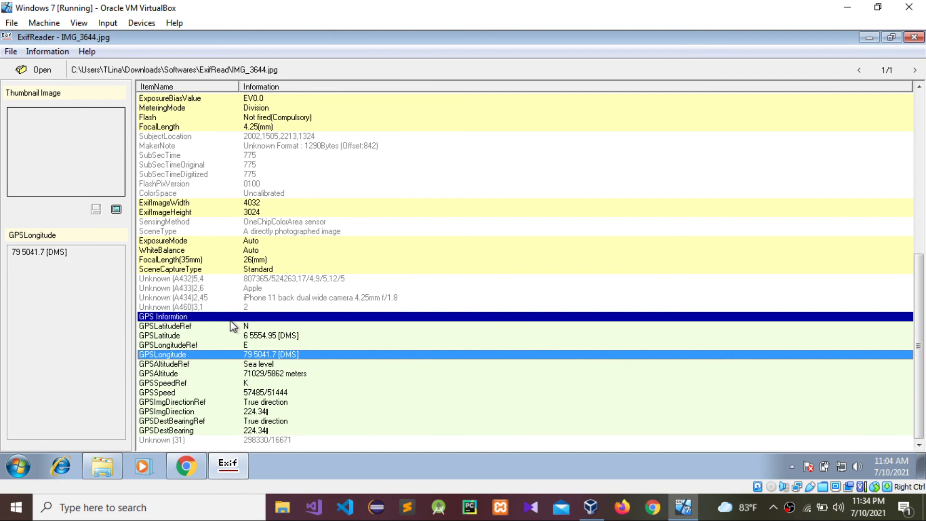
pyautogui.moveTo(863, 88)
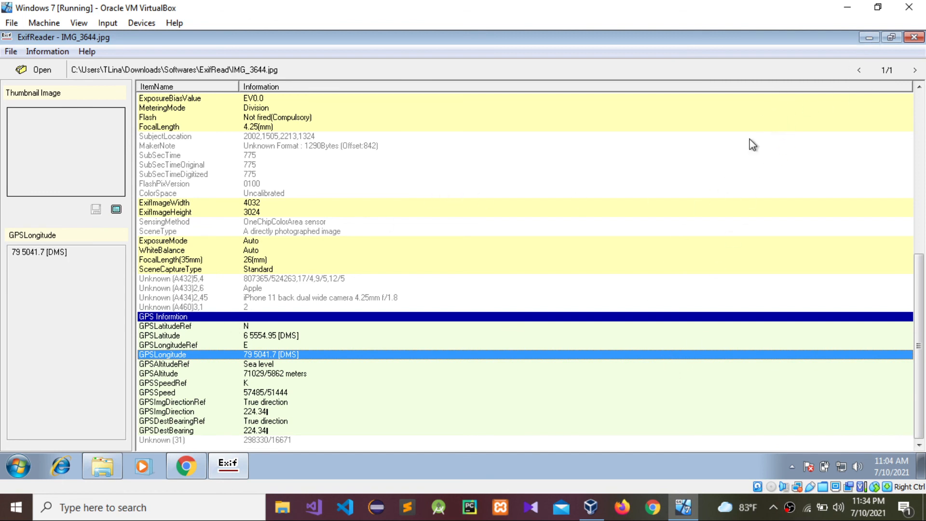
pyautogui.moveTo(707, 509)
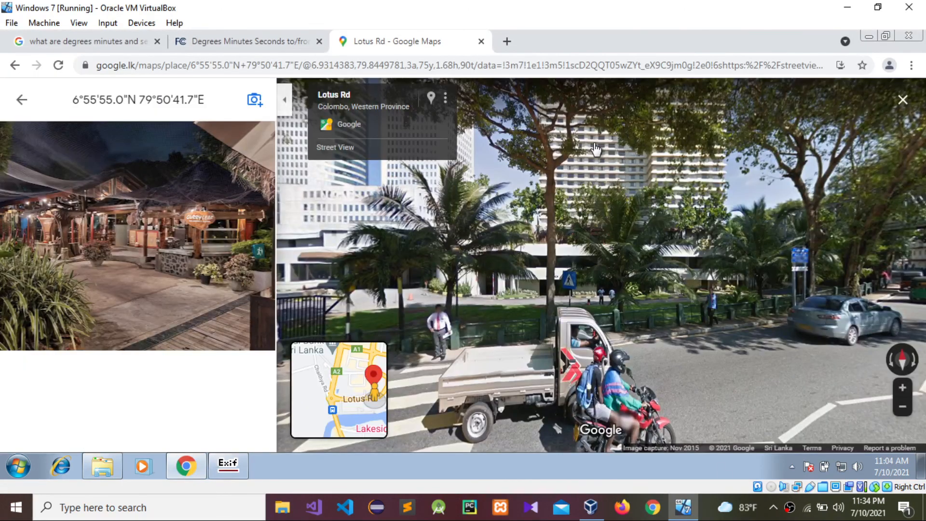
# Return to the FCC converter tab showing 6.931931 and 79.844917.
pyautogui.click(248, 42)
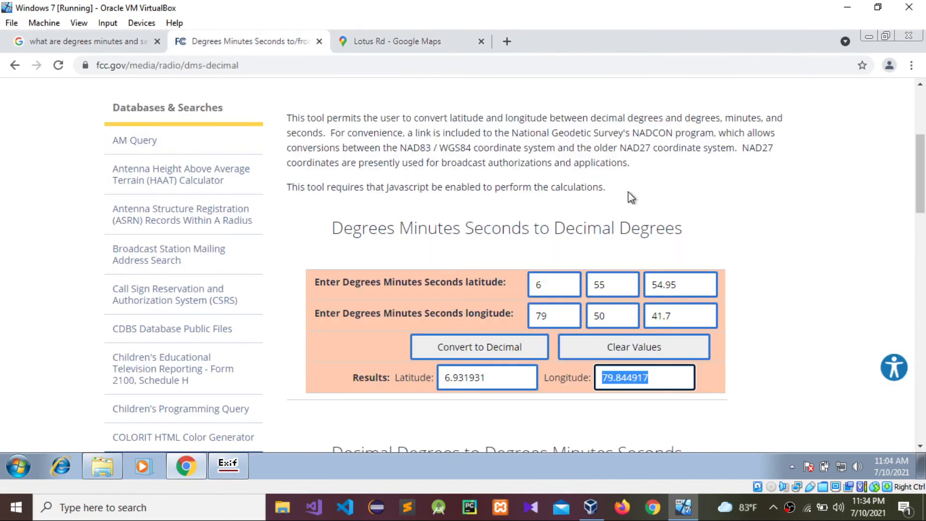